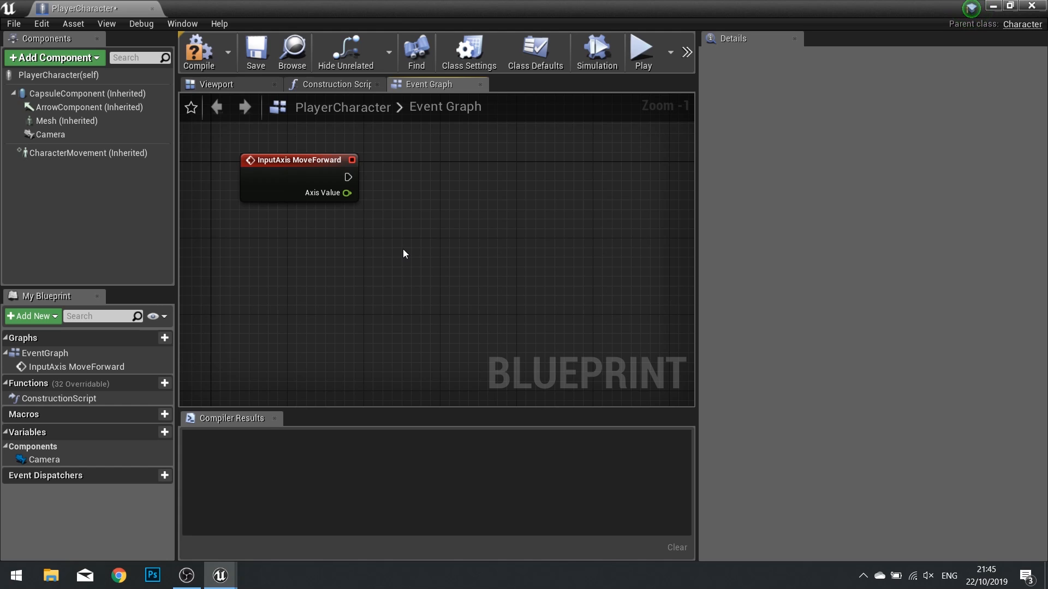
mouse_move(372, 250)
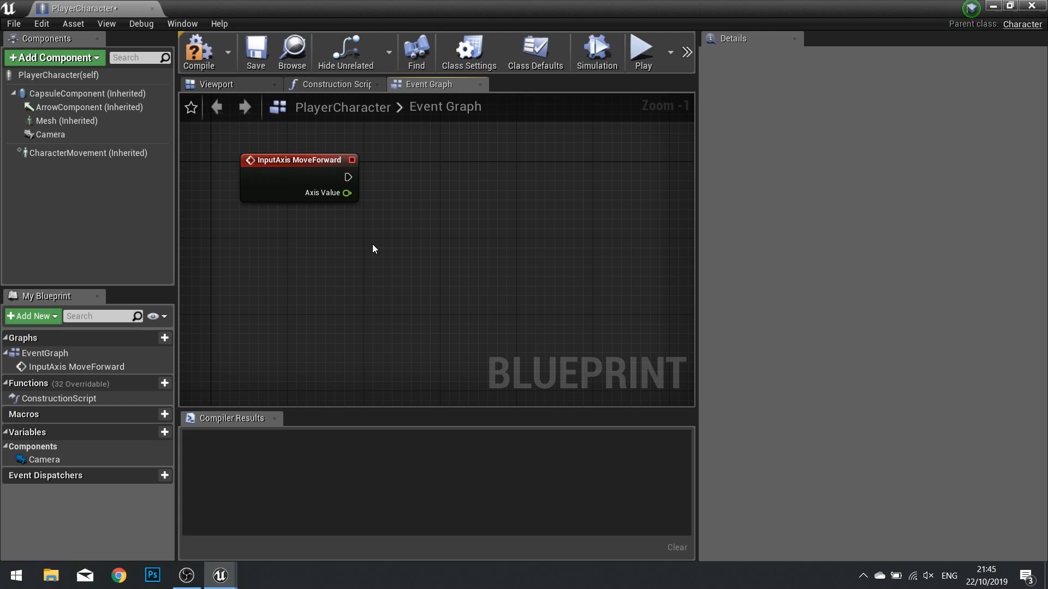
mouse_move(244, 192)
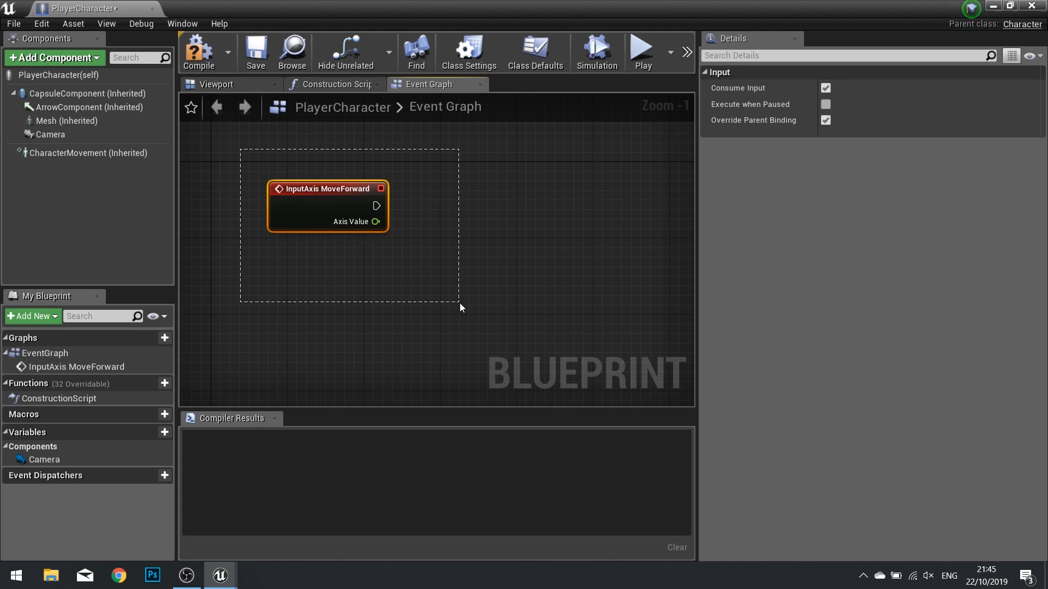
mouse_move(304, 205)
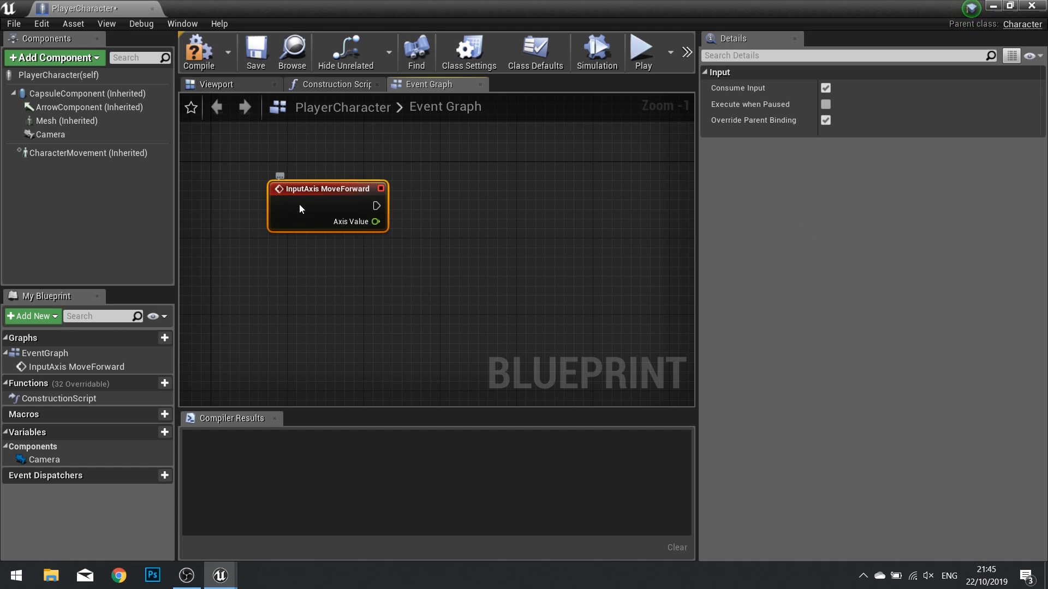
Move the InputAxis MoveForward node up-left and drag test wires from its exec and Axis Value pins.
left_click_drag(328, 205, 289, 195)
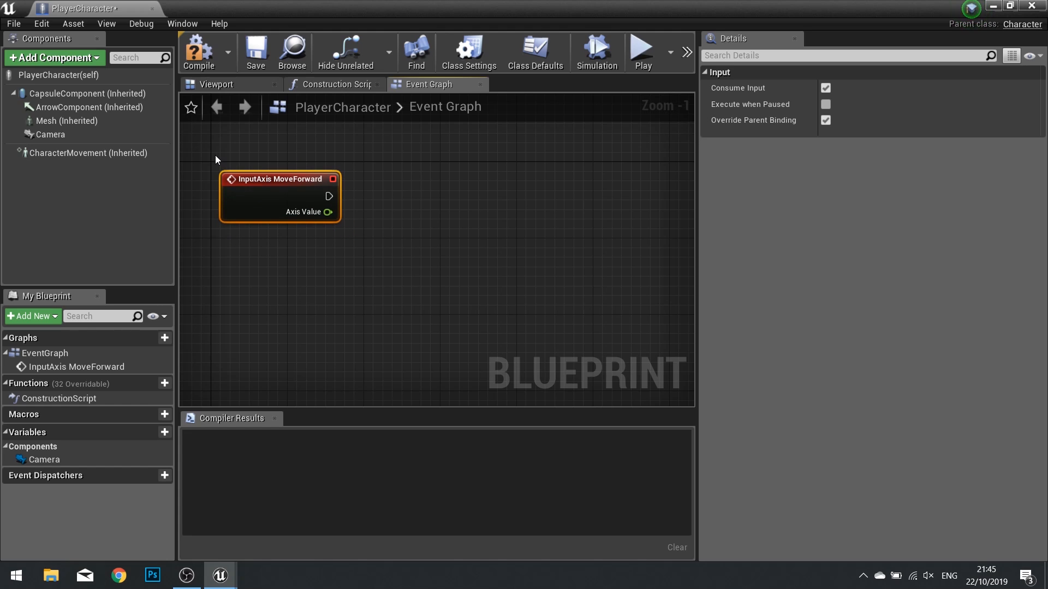
mouse_move(299, 183)
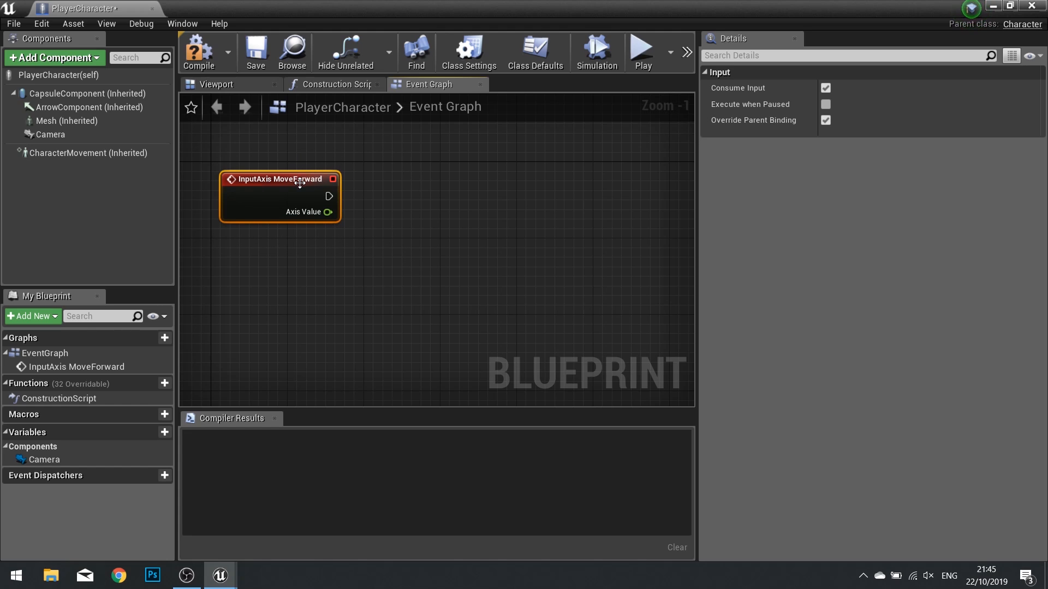
mouse_move(340, 199)
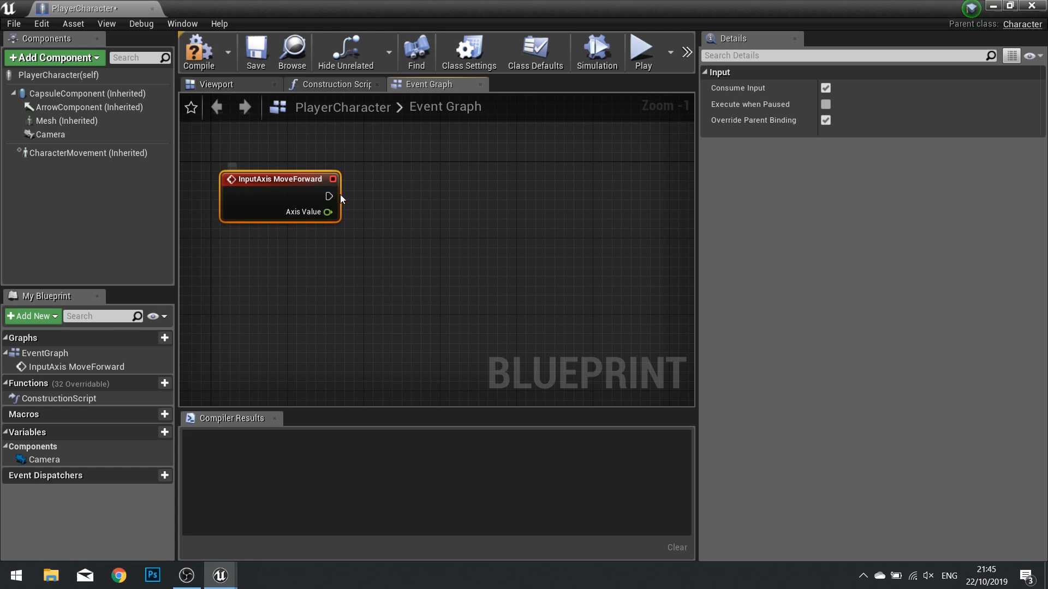
left_click_drag(330, 196, 521, 204)
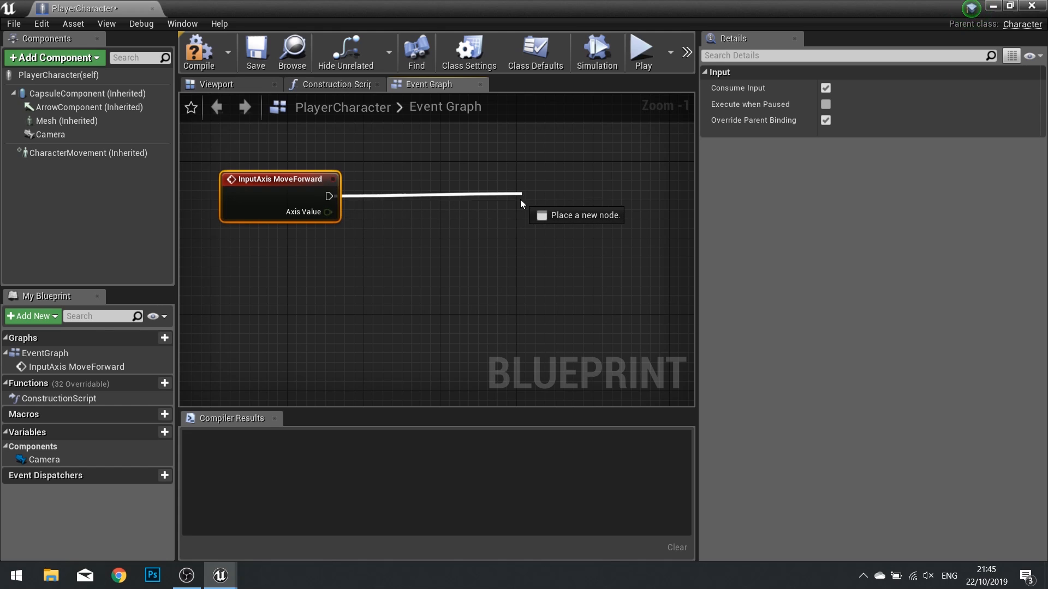
mouse_move(454, 185)
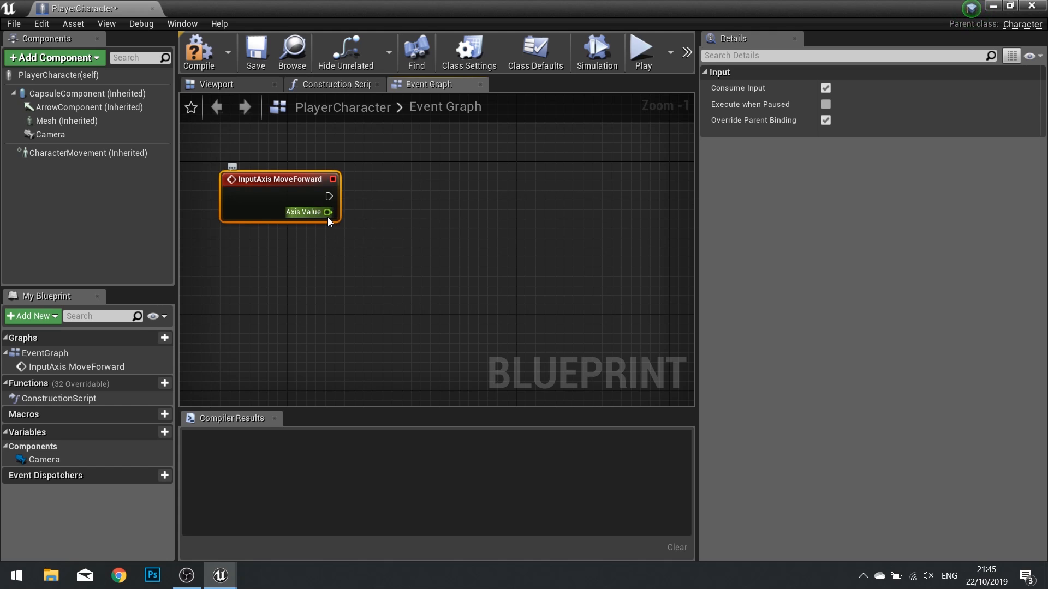
left_click_drag(328, 212, 379, 259)
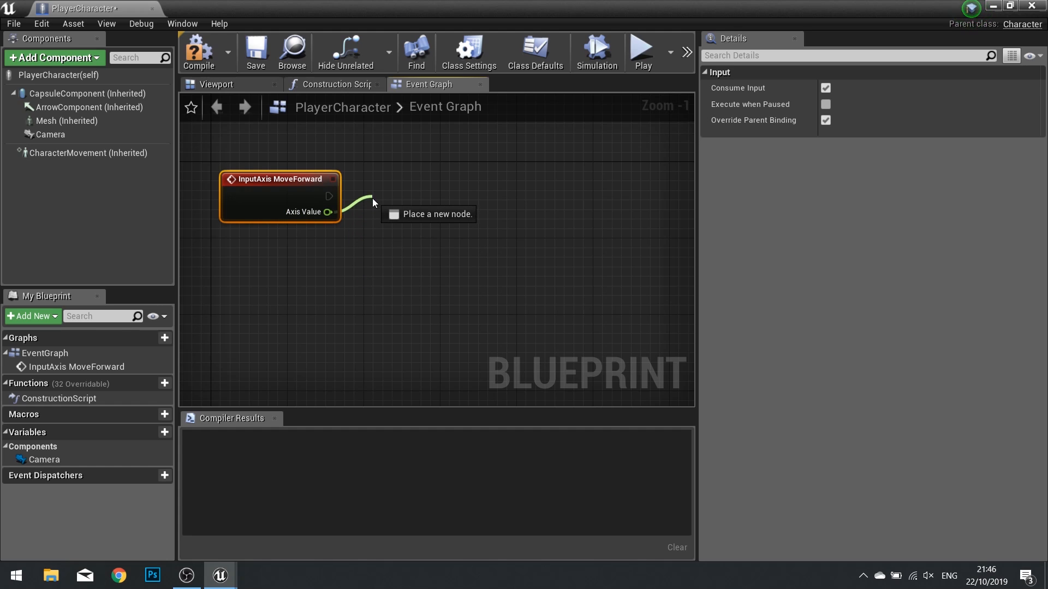
mouse_move(383, 202)
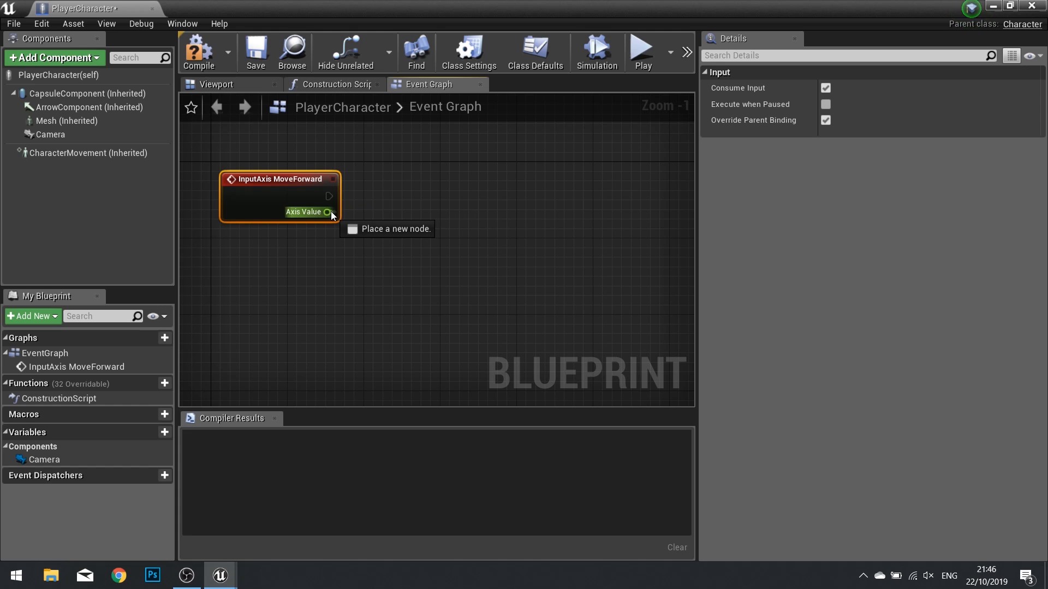
mouse_move(413, 238)
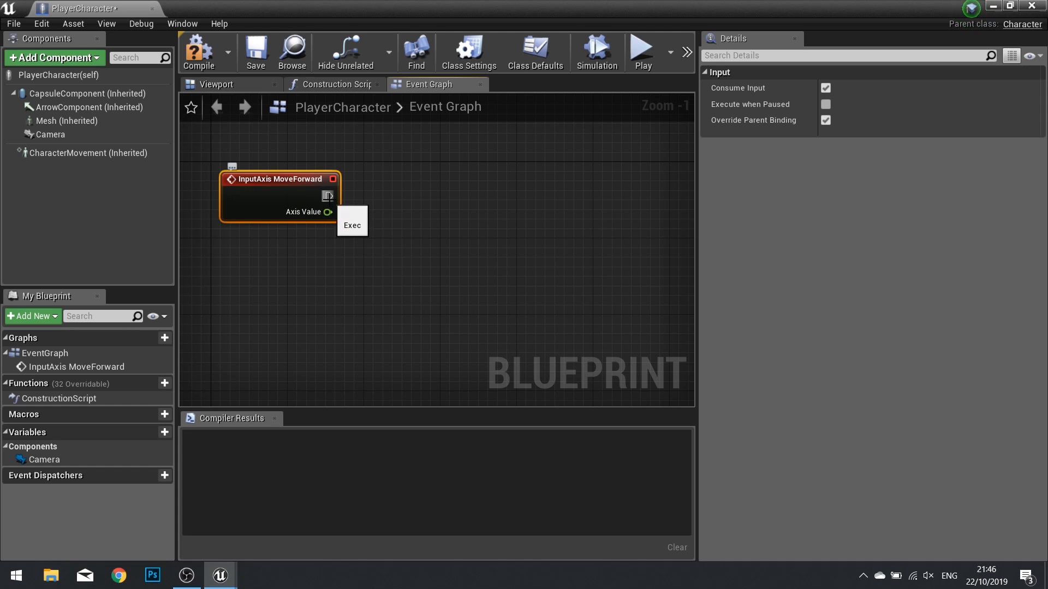
Drag from MoveForward's exec pin and place a connected Add Movement Input node.
left_click_drag(329, 196, 419, 193)
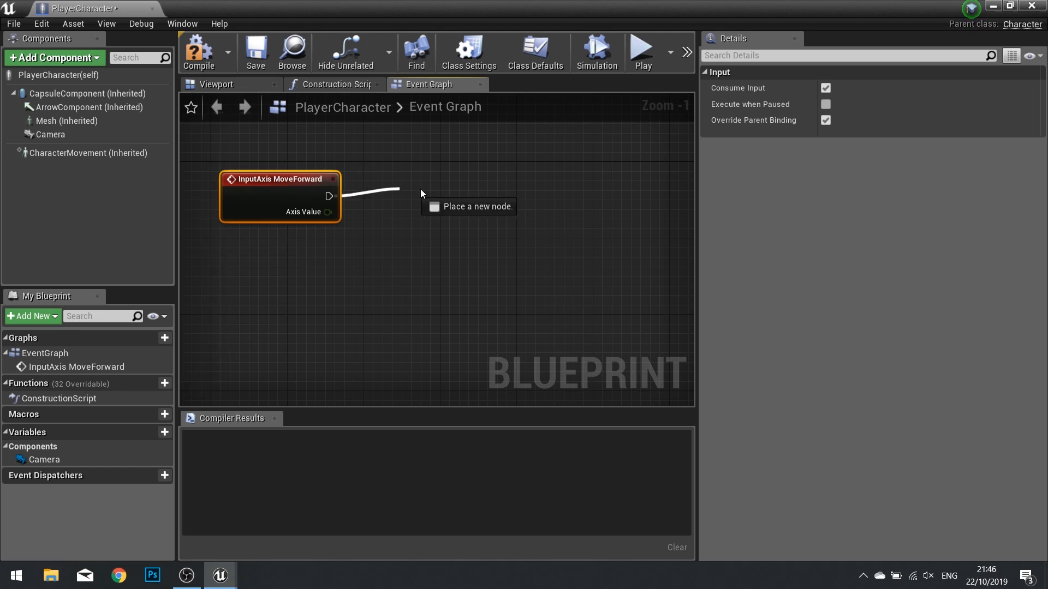
type("add movem")
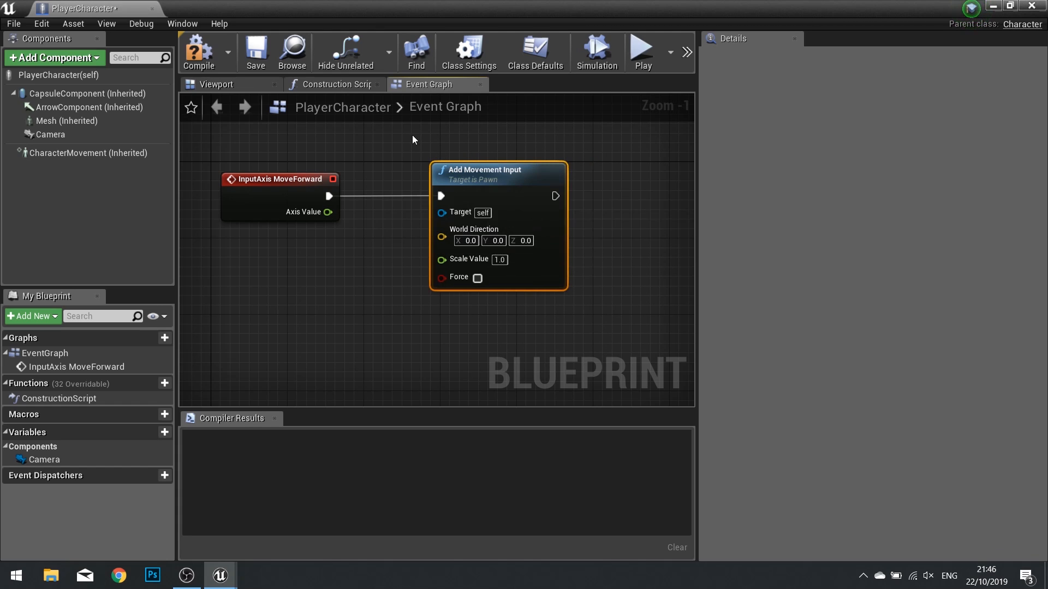
mouse_move(520, 194)
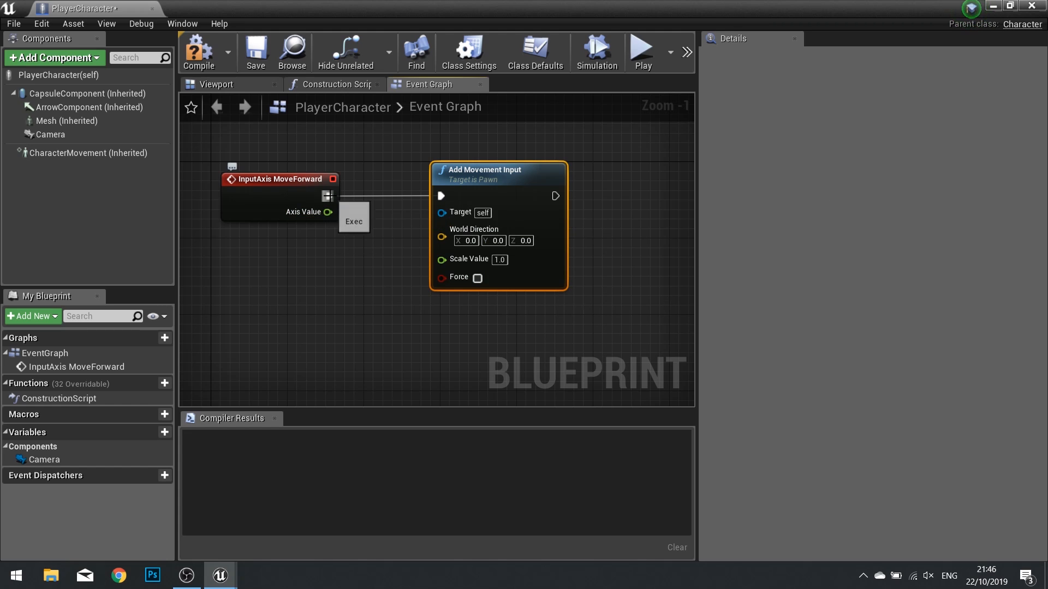
mouse_move(568, 200)
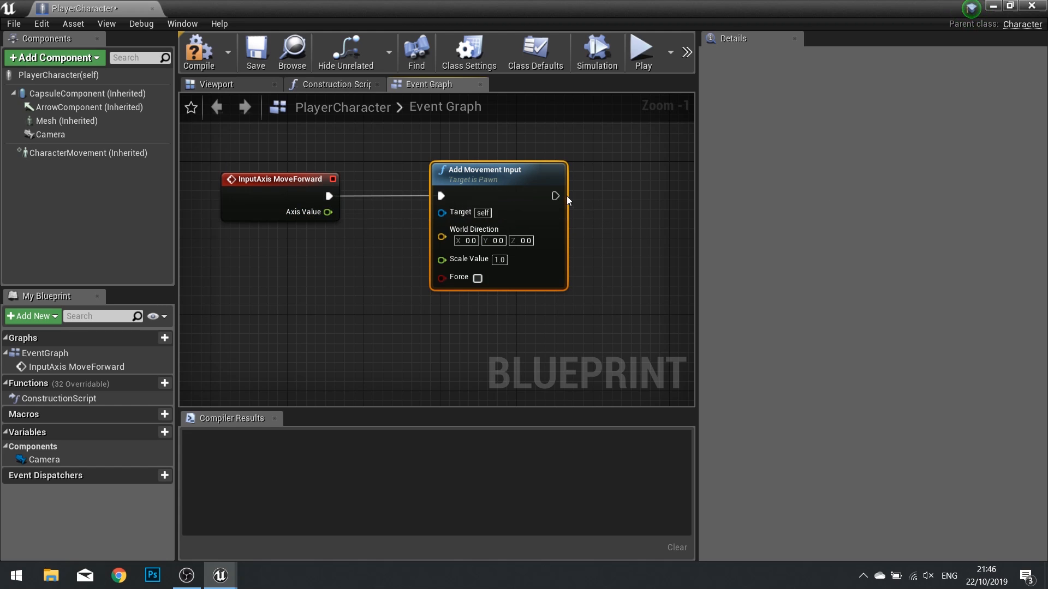
left_click_drag(556, 196, 655, 200)
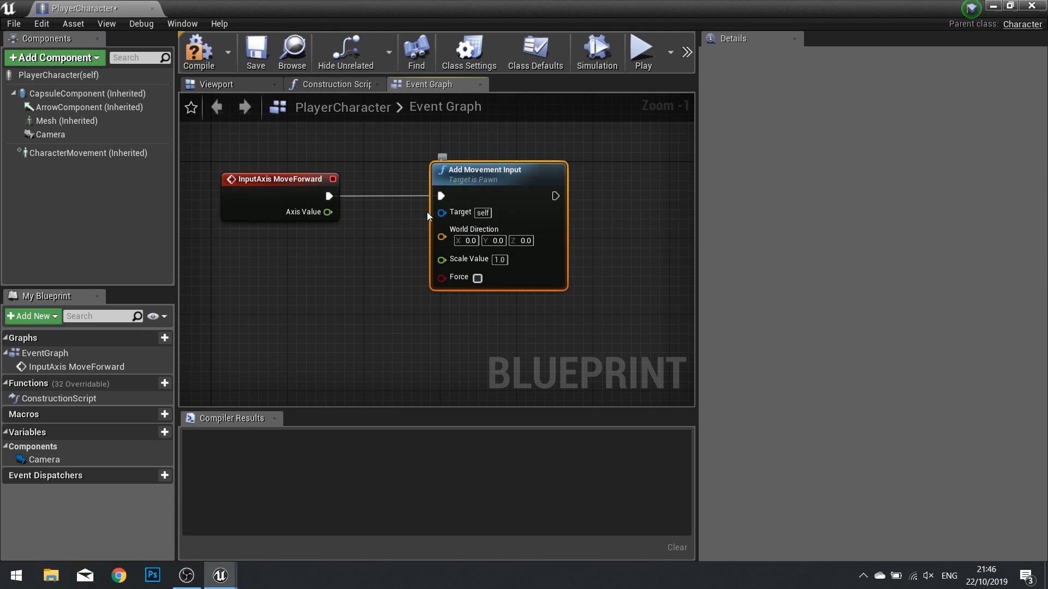
mouse_move(455, 198)
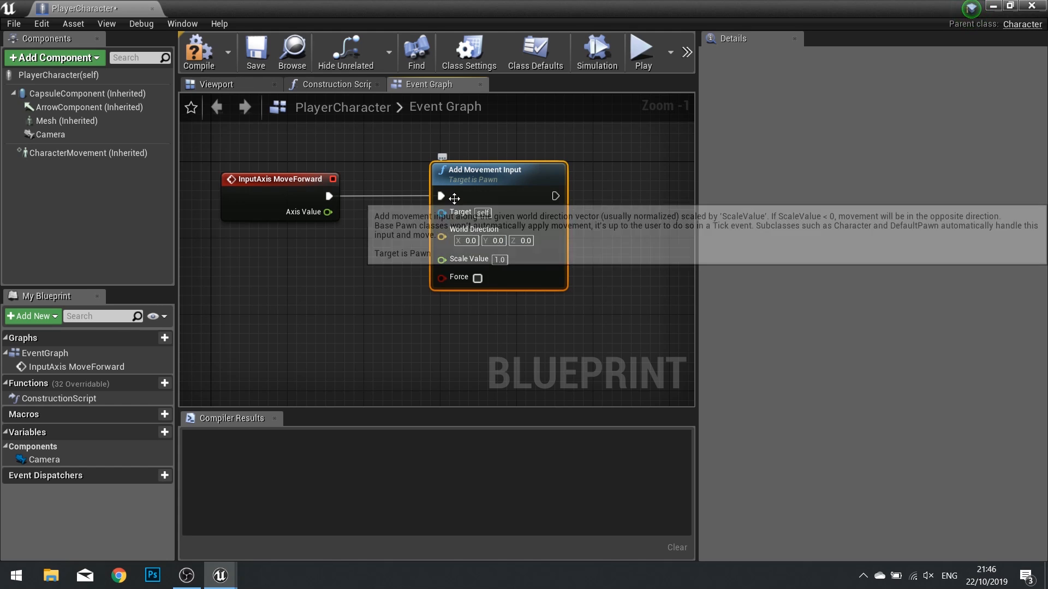
mouse_move(511, 197)
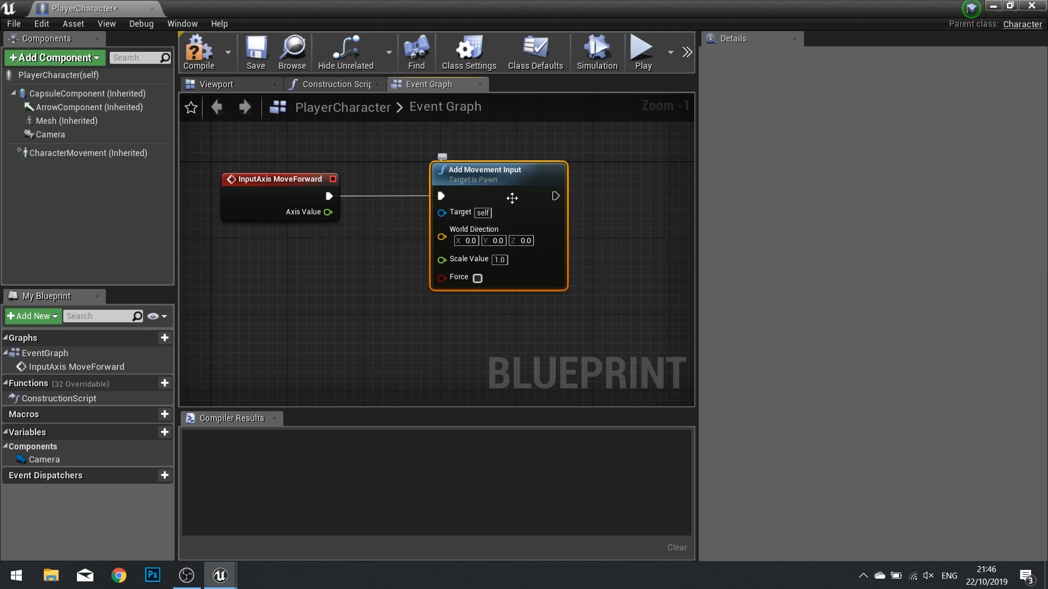
mouse_move(451, 336)
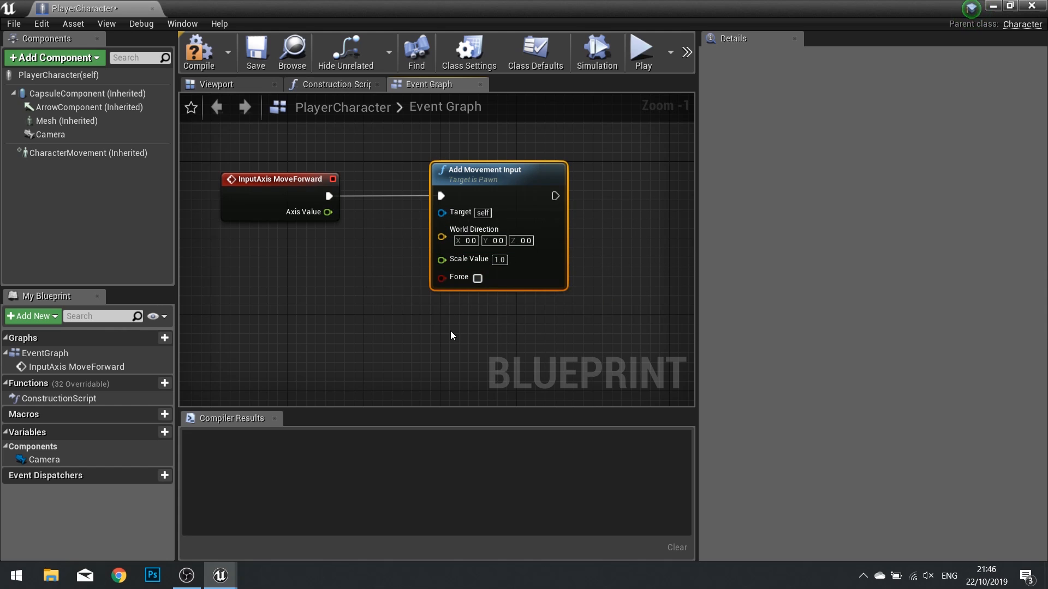
mouse_move(298, 218)
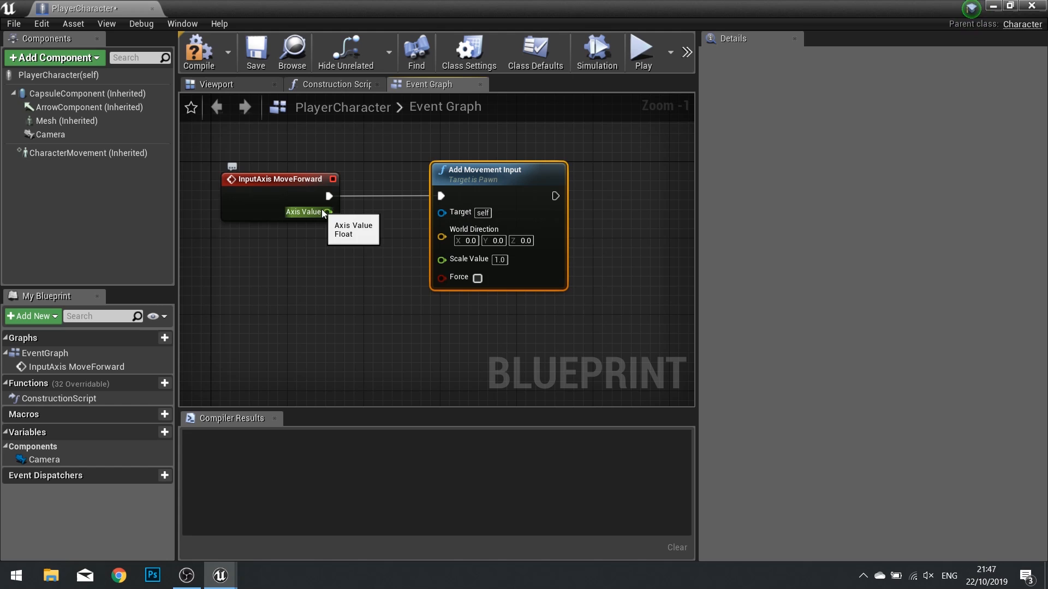
Wire MoveForward's Axis Value into Add Movement Input's Scale Value and try editing World Direction.
left_click_drag(328, 211, 441, 259)
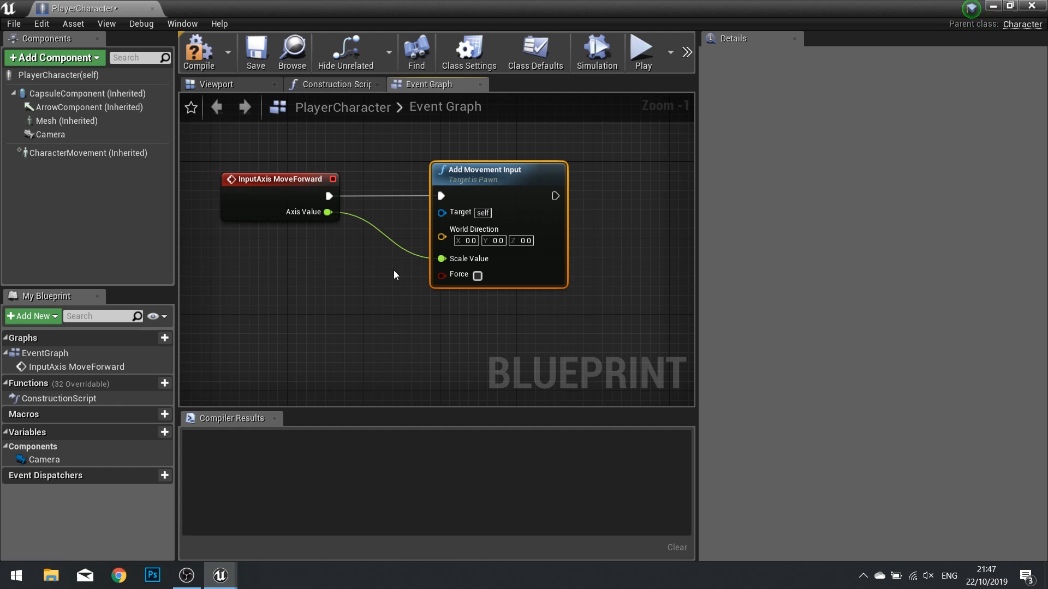
mouse_move(327, 212)
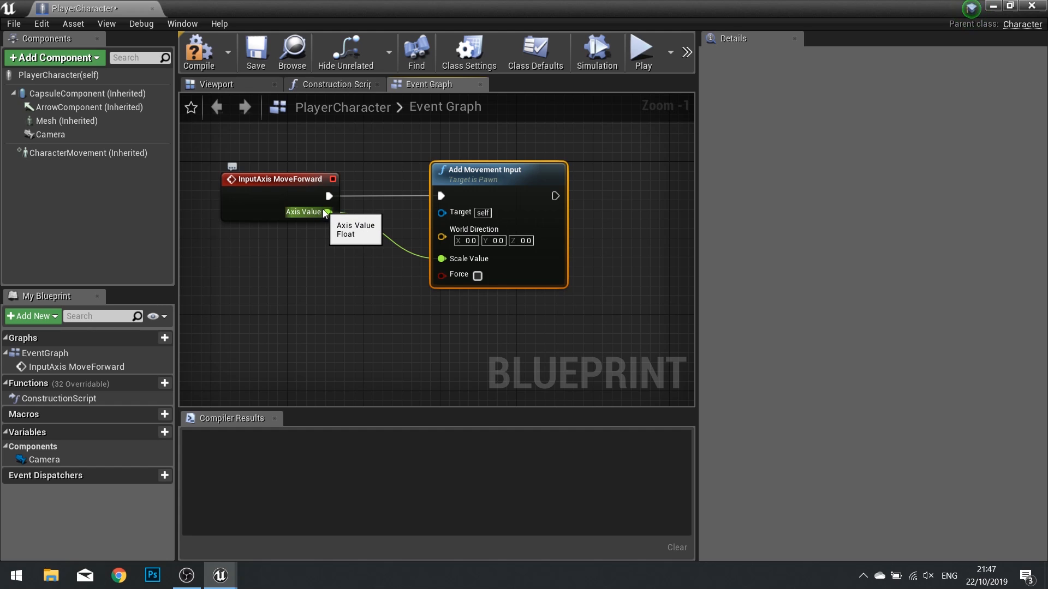
mouse_move(340, 222)
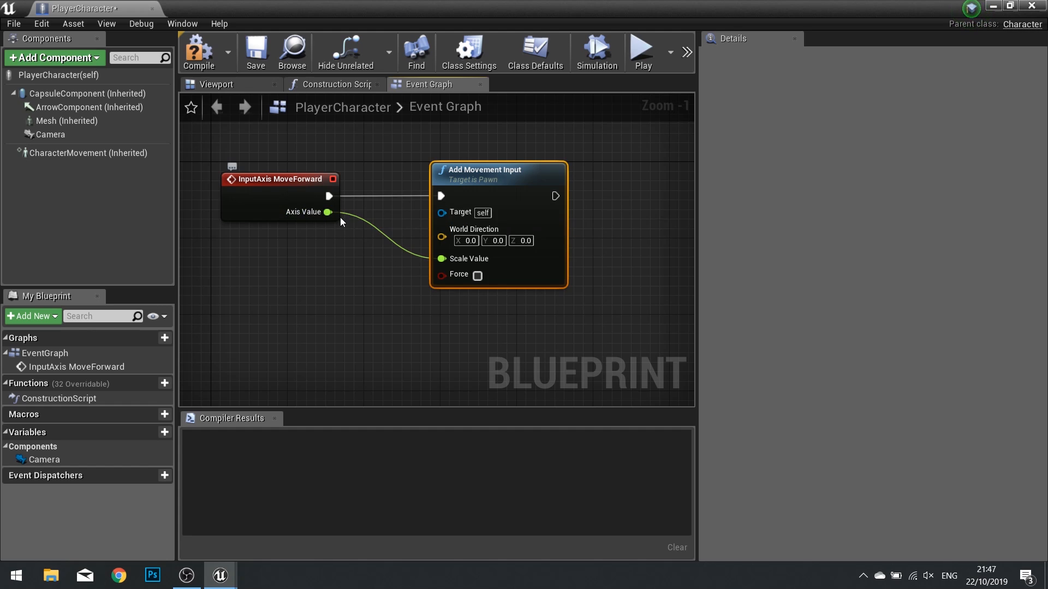
mouse_move(428, 272)
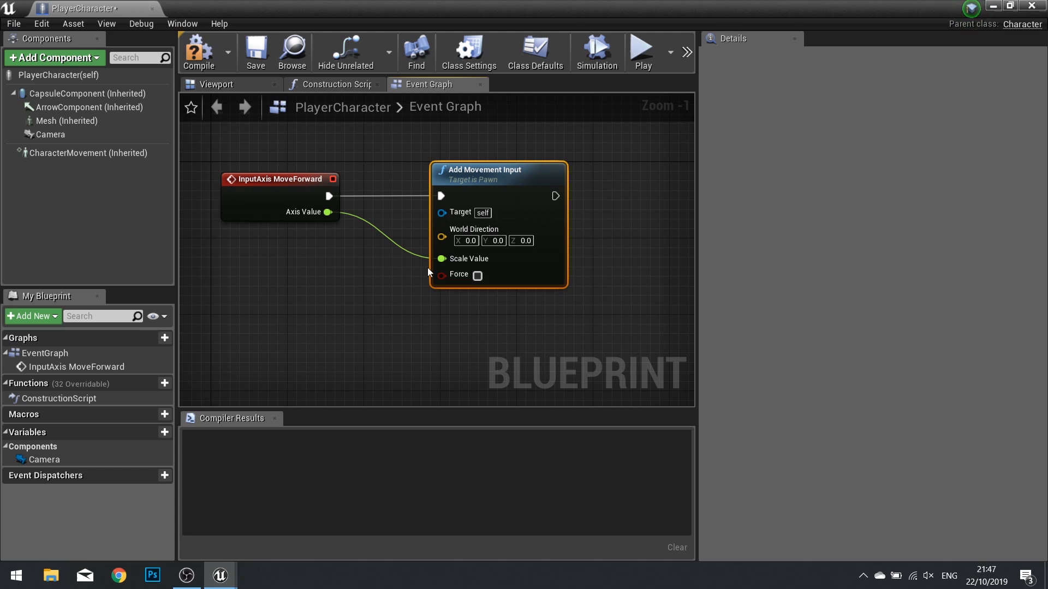
mouse_move(422, 284)
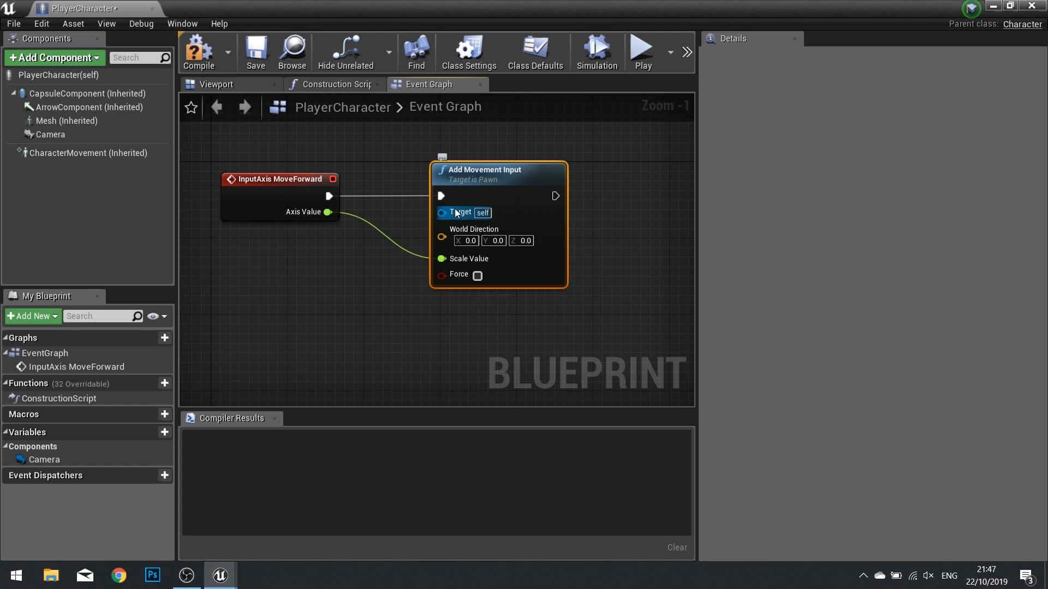
left_click(493, 241)
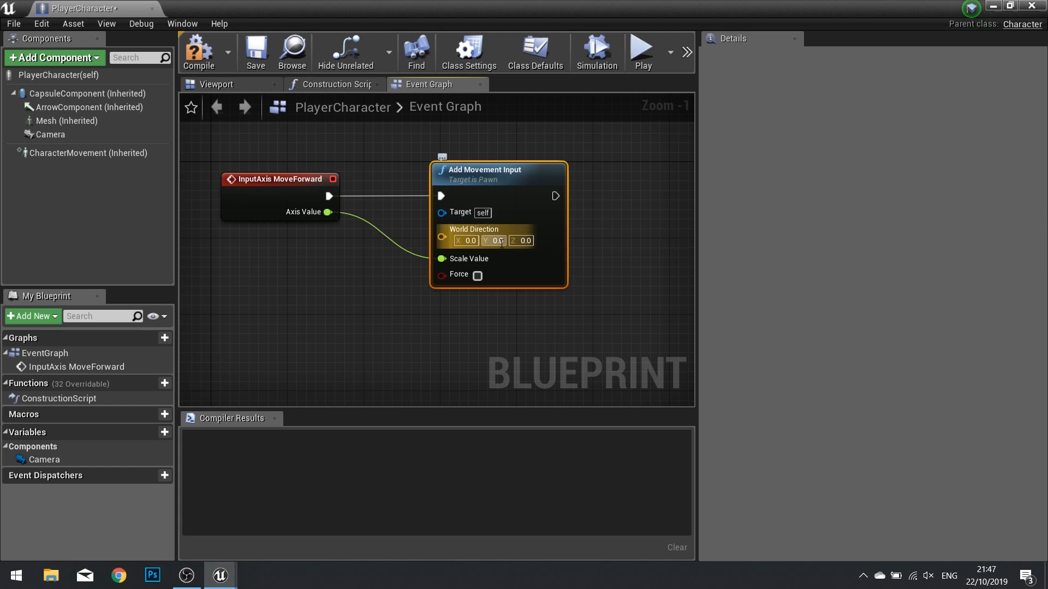
left_click(494, 241)
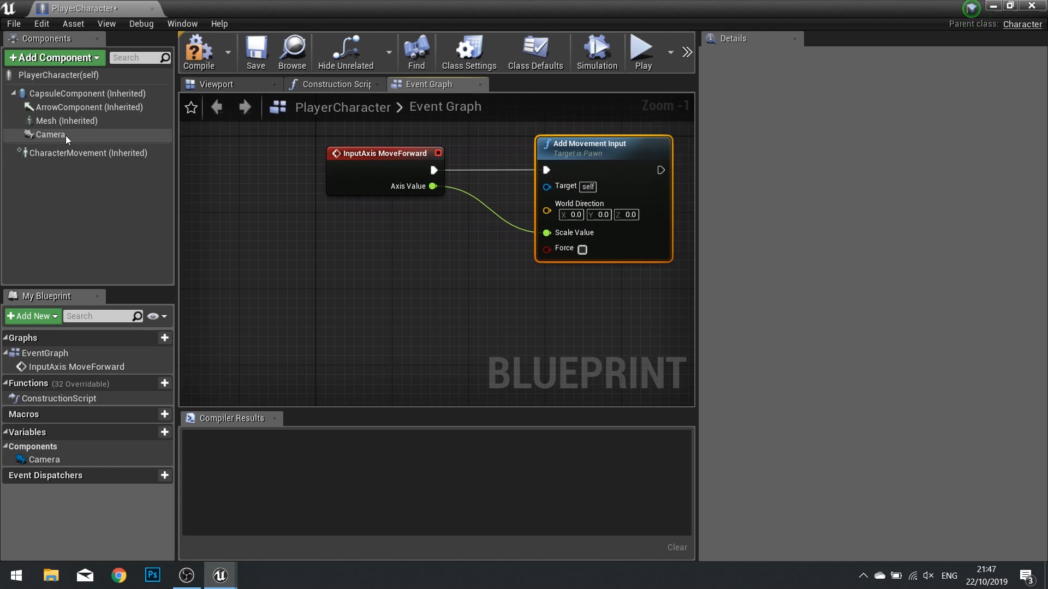
Place a Camera component reference in the graph and pull a GetWorldRotation node from it.
left_click(51, 134)
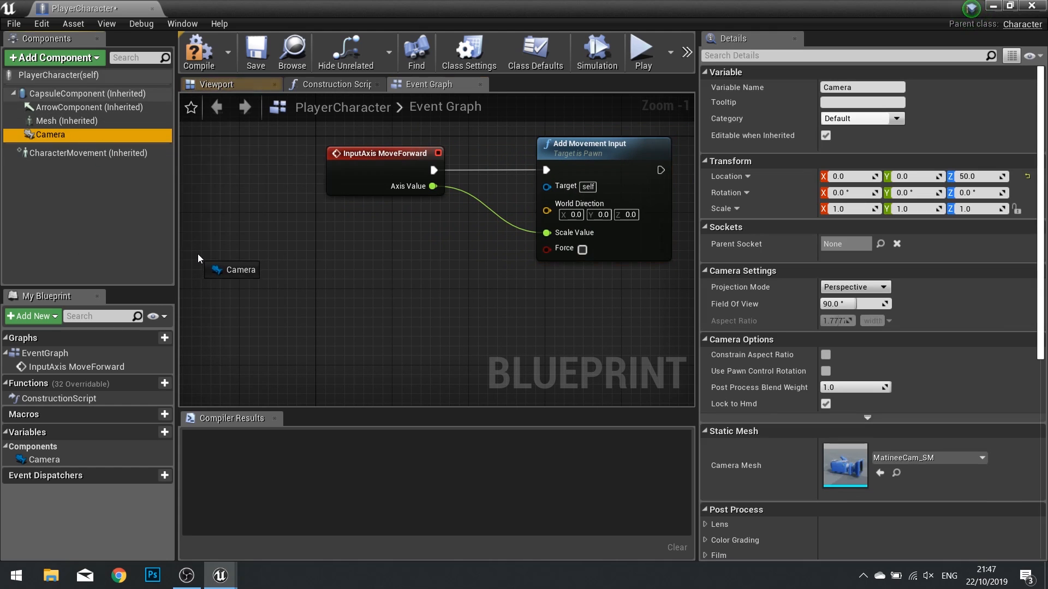
left_click(232, 299)
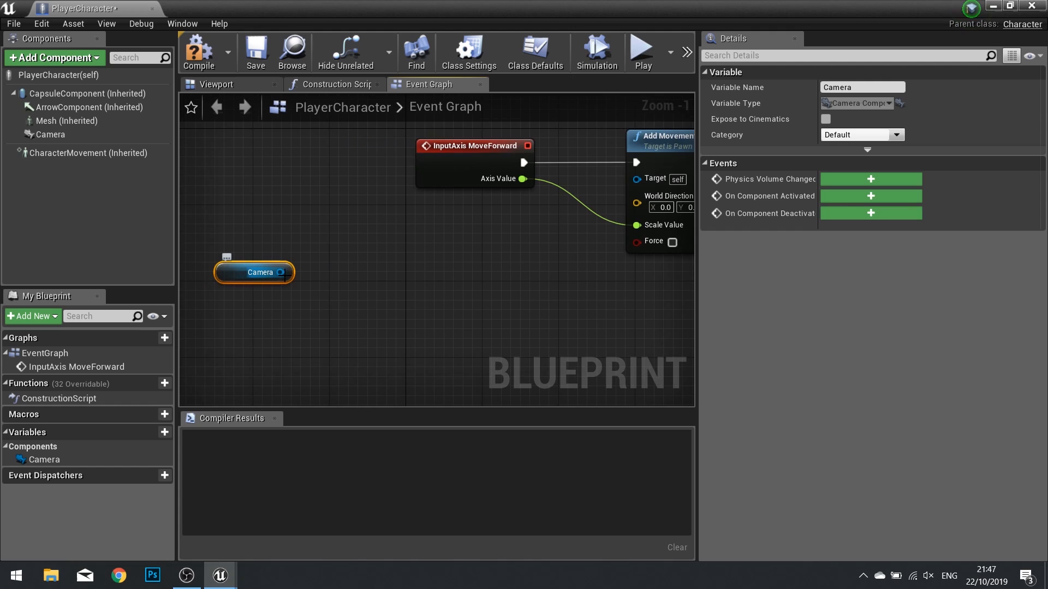
left_click_drag(282, 272, 351, 277)
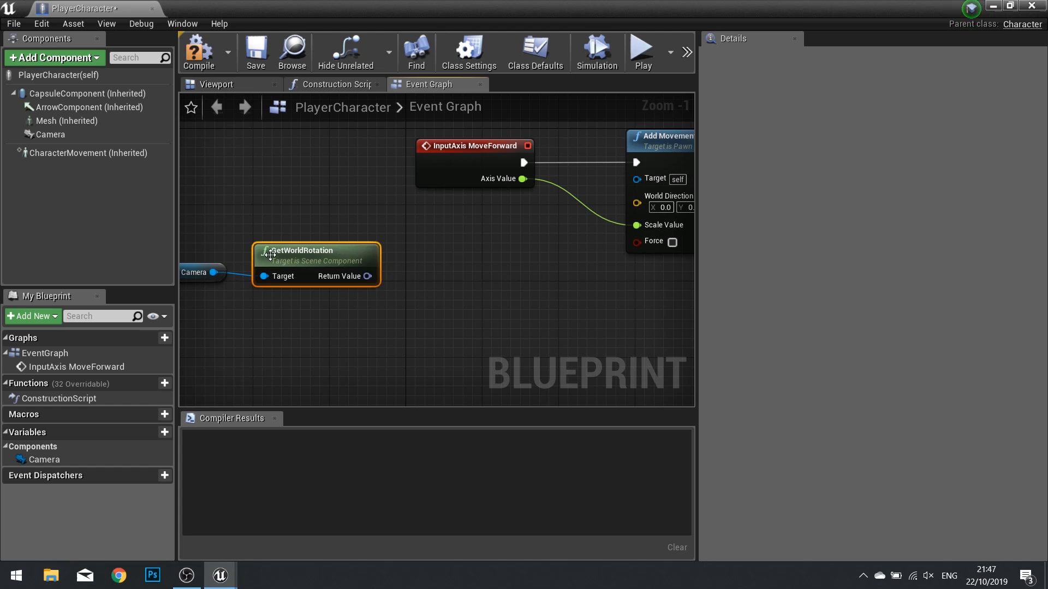
mouse_move(259, 207)
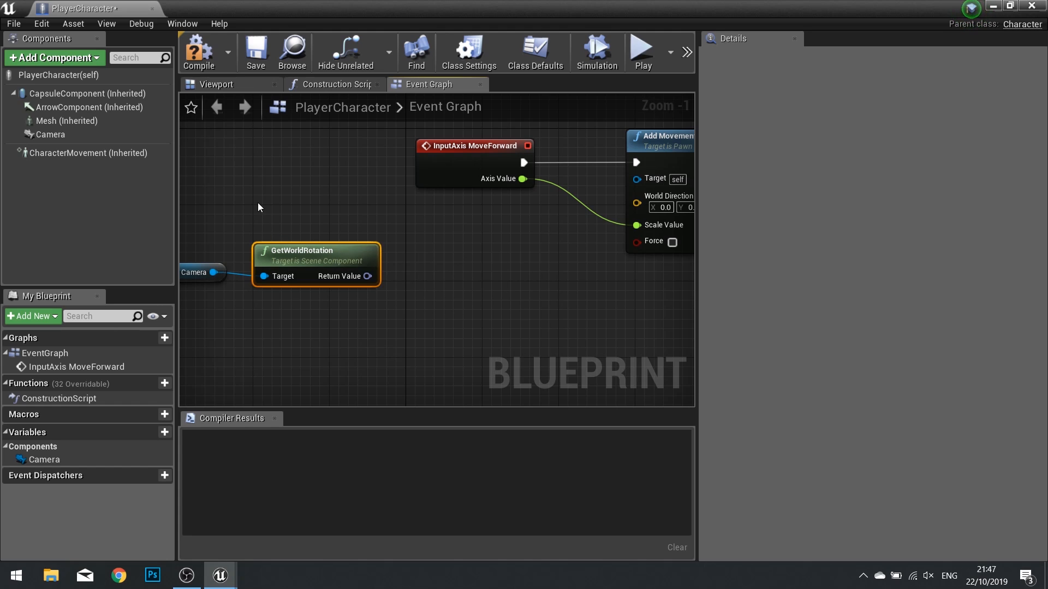
mouse_move(359, 333)
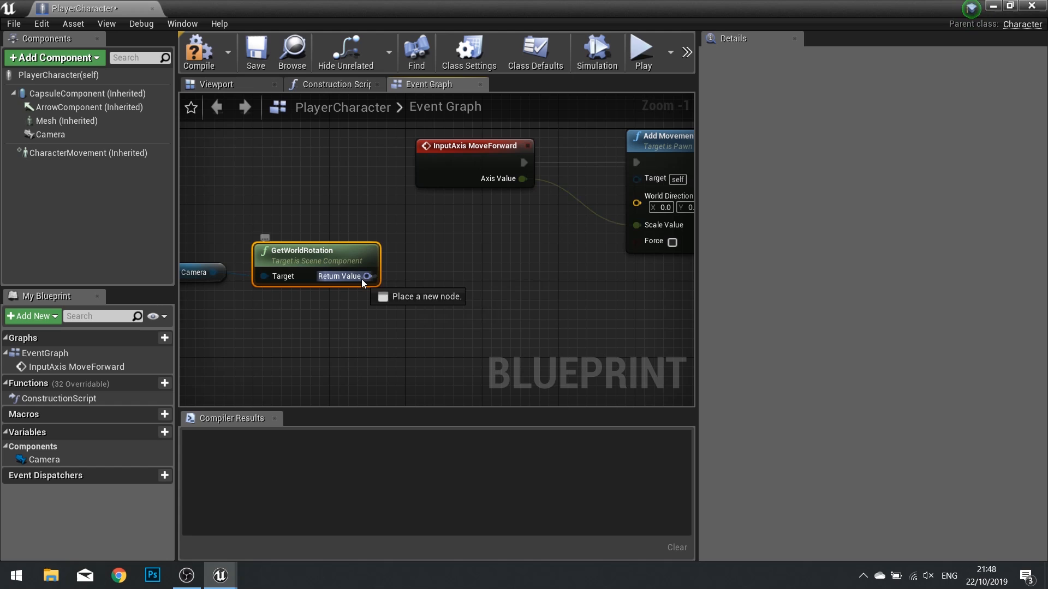
Add Get Forward Vector from the camera rotation and wire it into World Direction.
left_click_drag(366, 276, 432, 282)
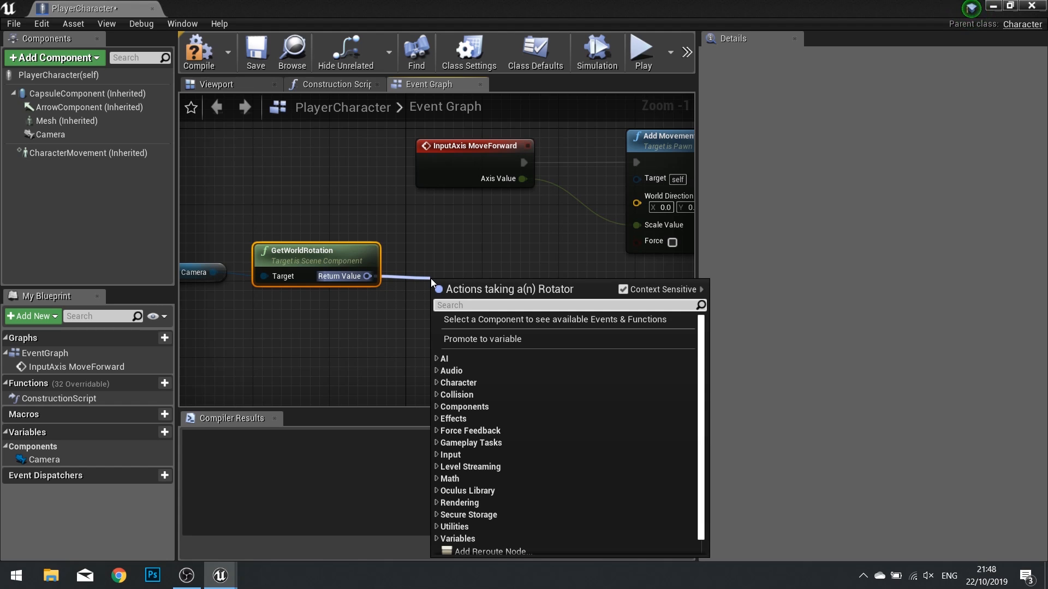
type("get for")
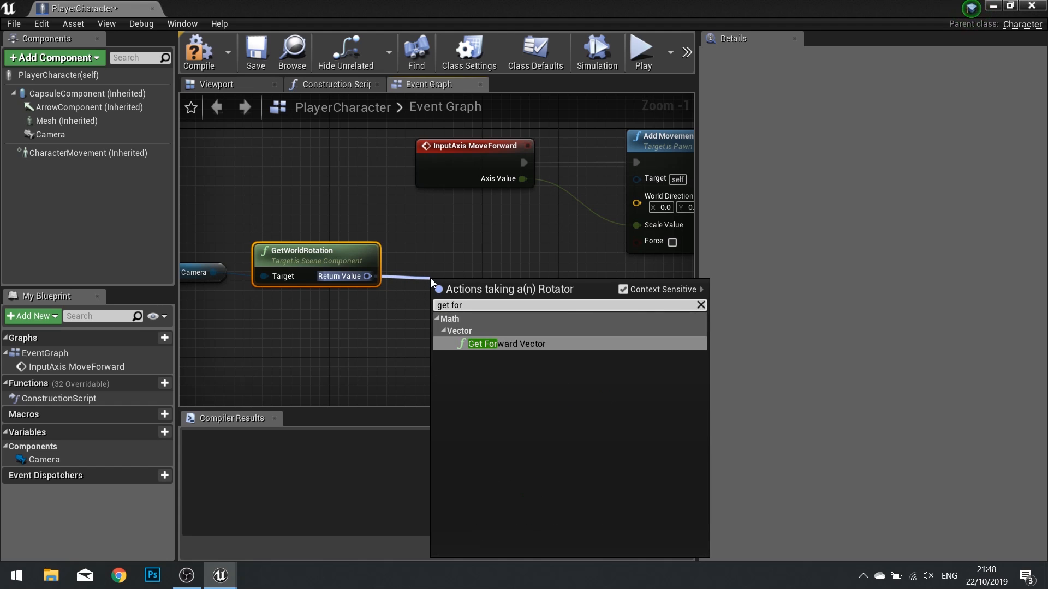
left_click(482, 343)
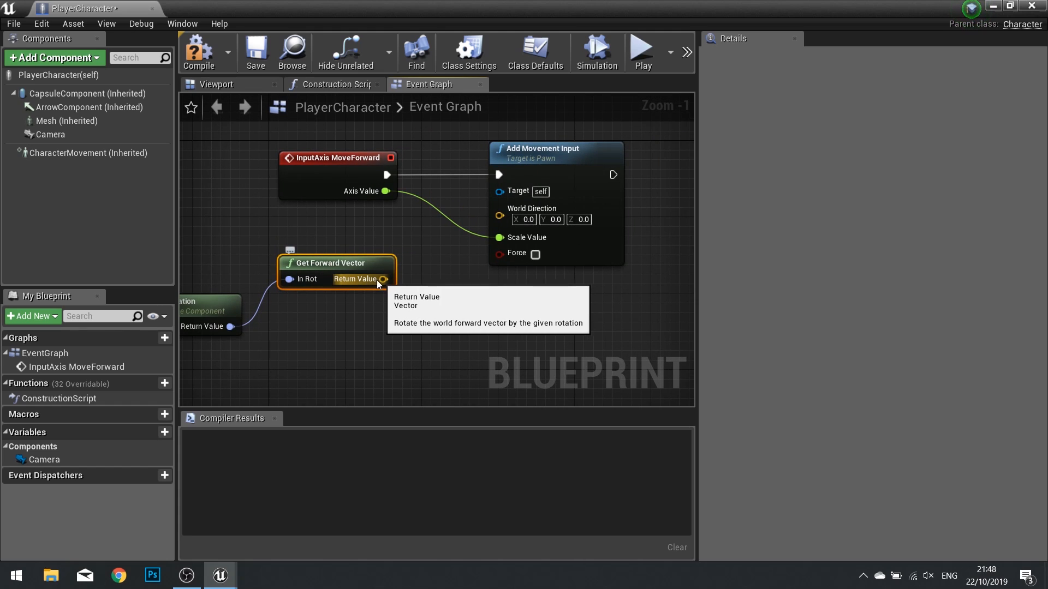
left_click_drag(385, 279, 500, 215)
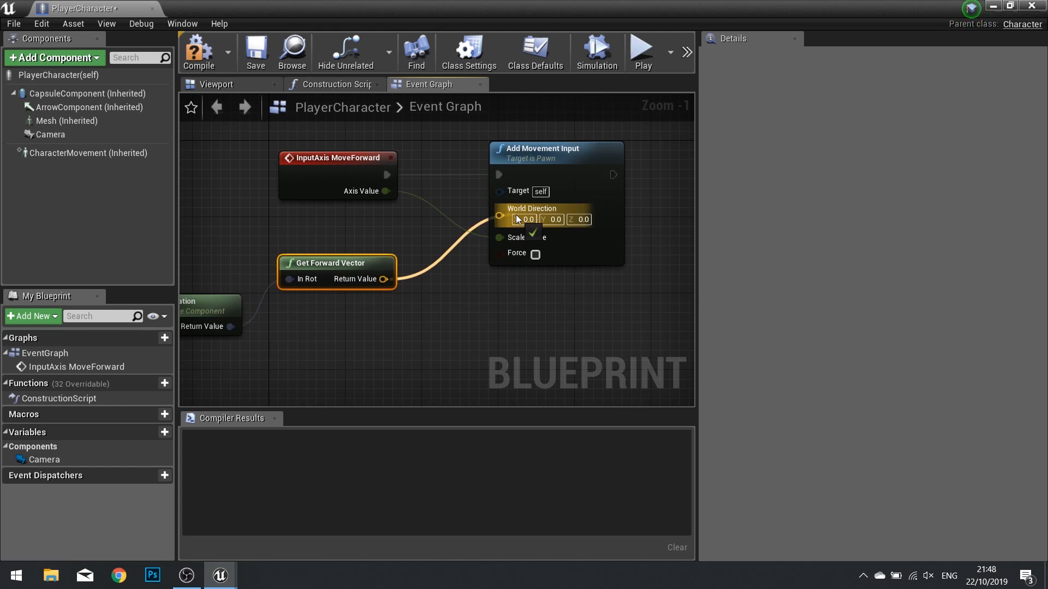
left_click_drag(384, 279, 499, 208)
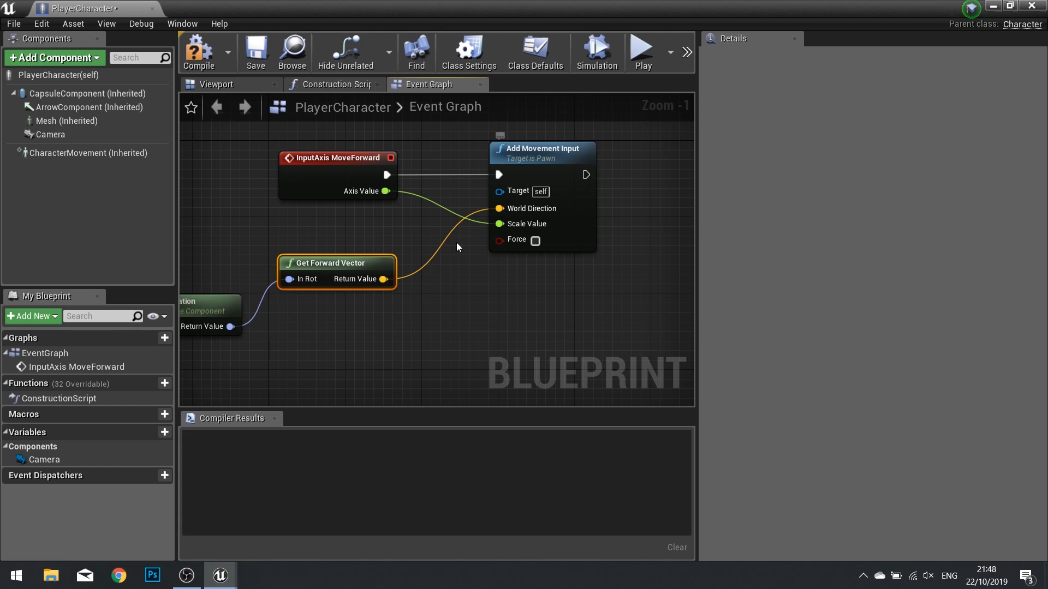
mouse_move(496, 229)
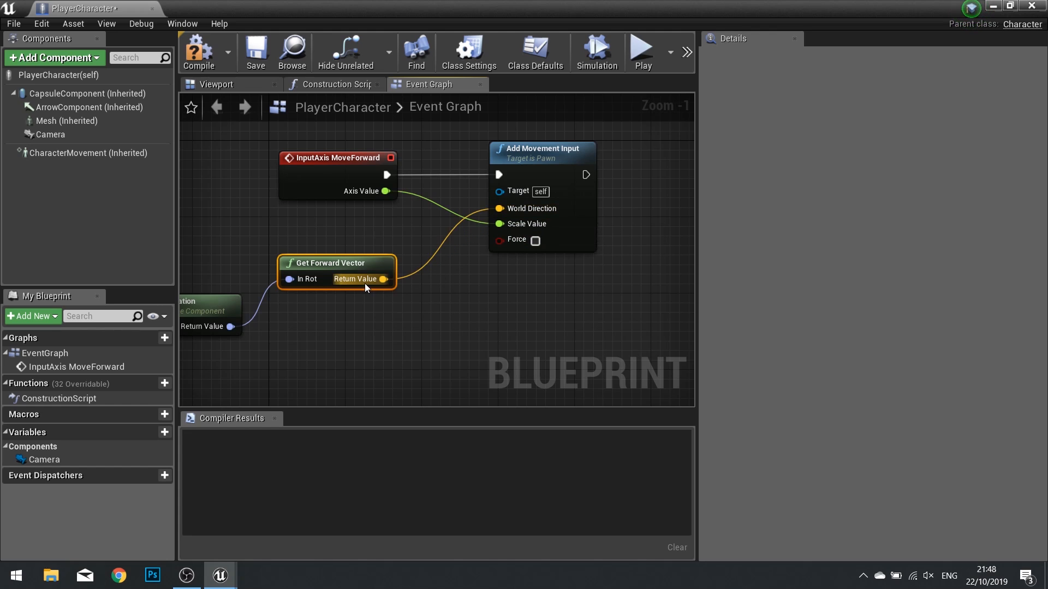
left_click(197, 53)
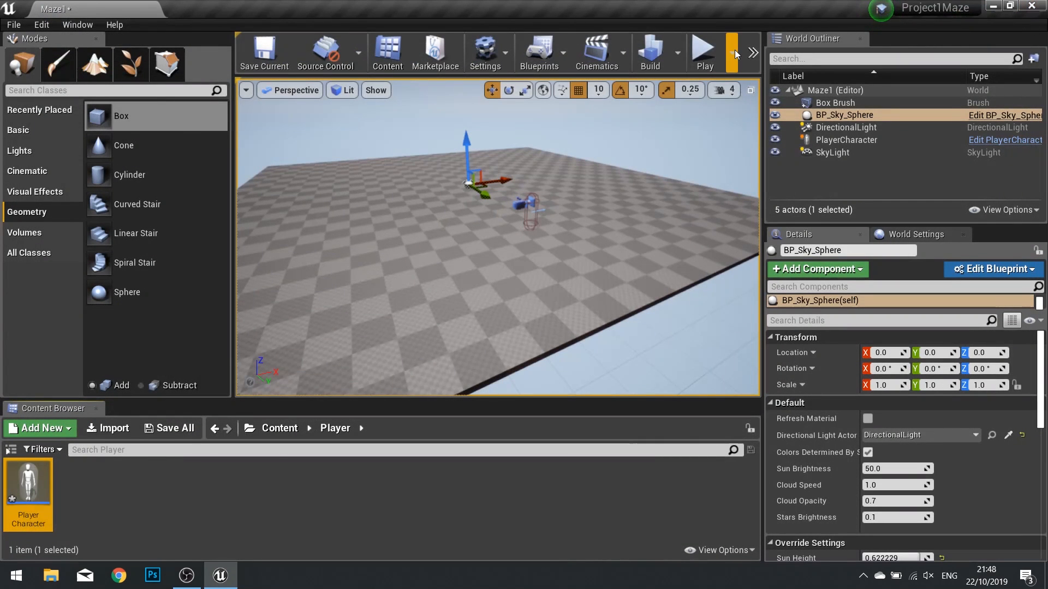
left_click(703, 53)
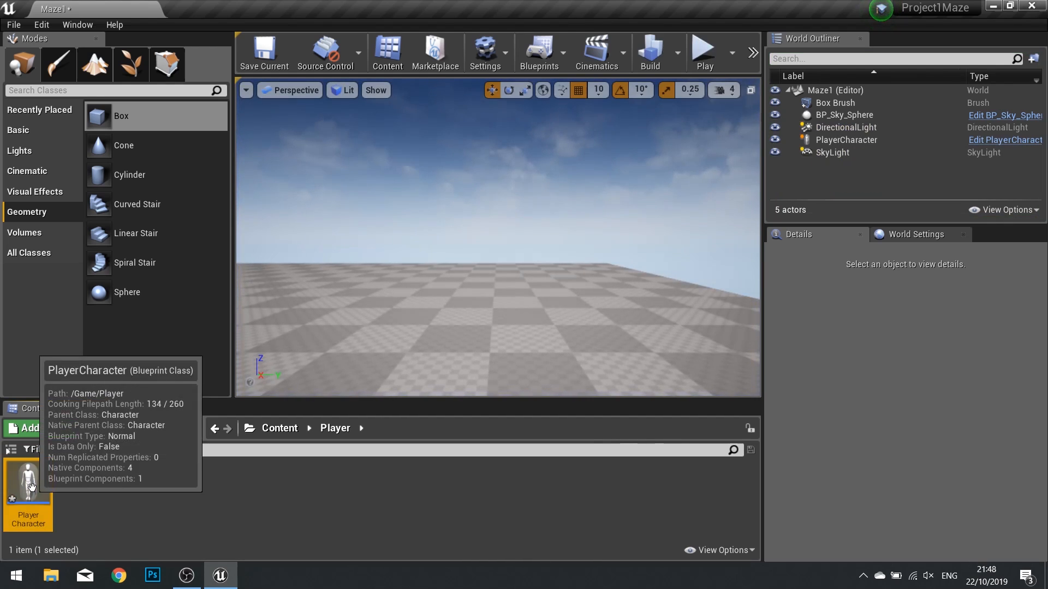
Add InputAxis MoveRight driving Add Movement Input, directed by Get Right Vector from camera rotation.
double_click(27, 475)
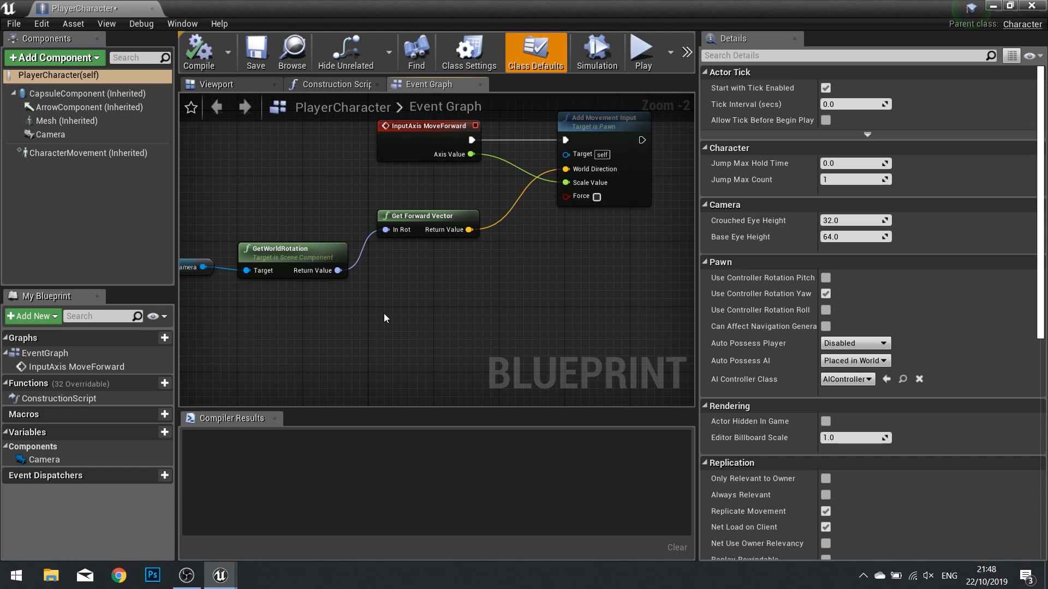
type("moveri")
type("add move")
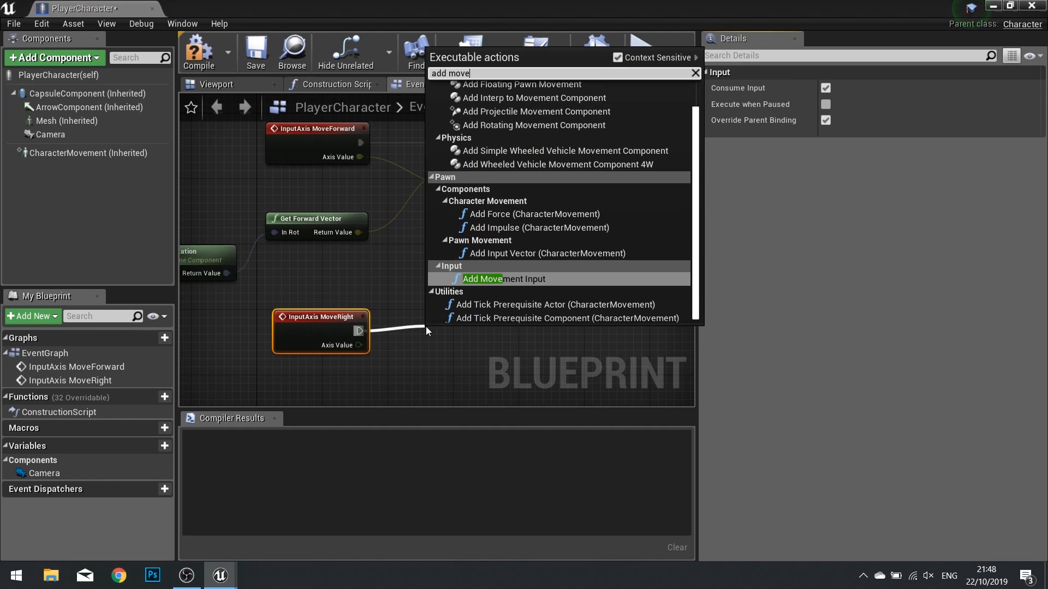
left_click(481, 279)
type("get")
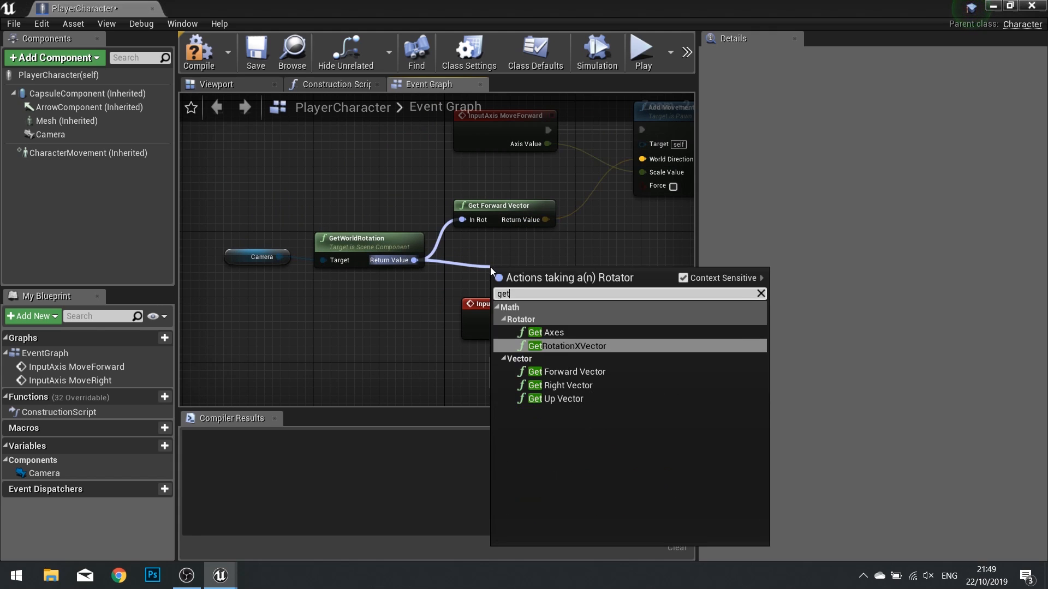
left_click(563, 385)
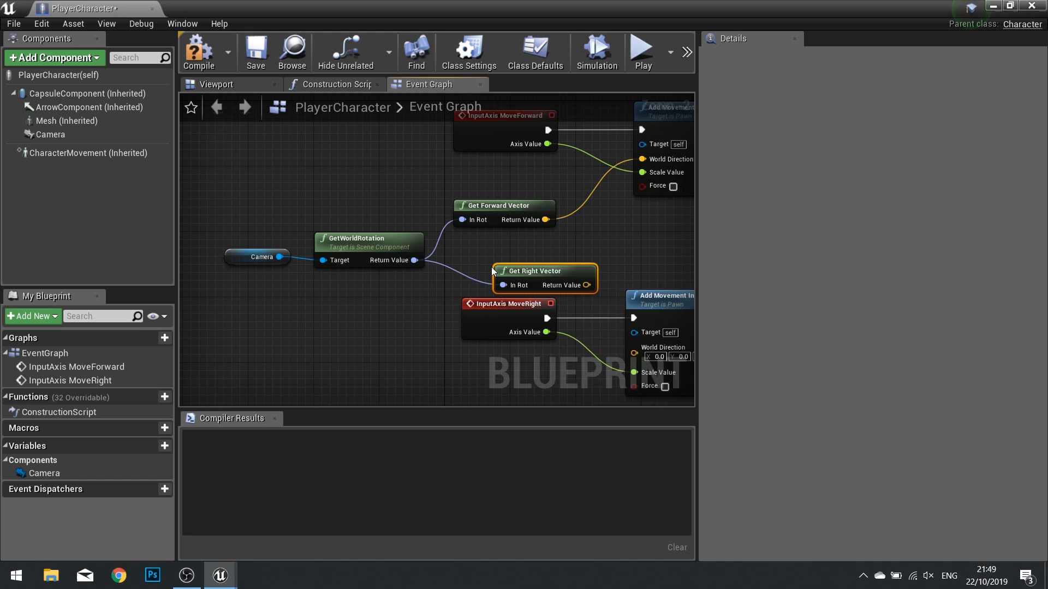
left_click_drag(544, 271, 503, 262)
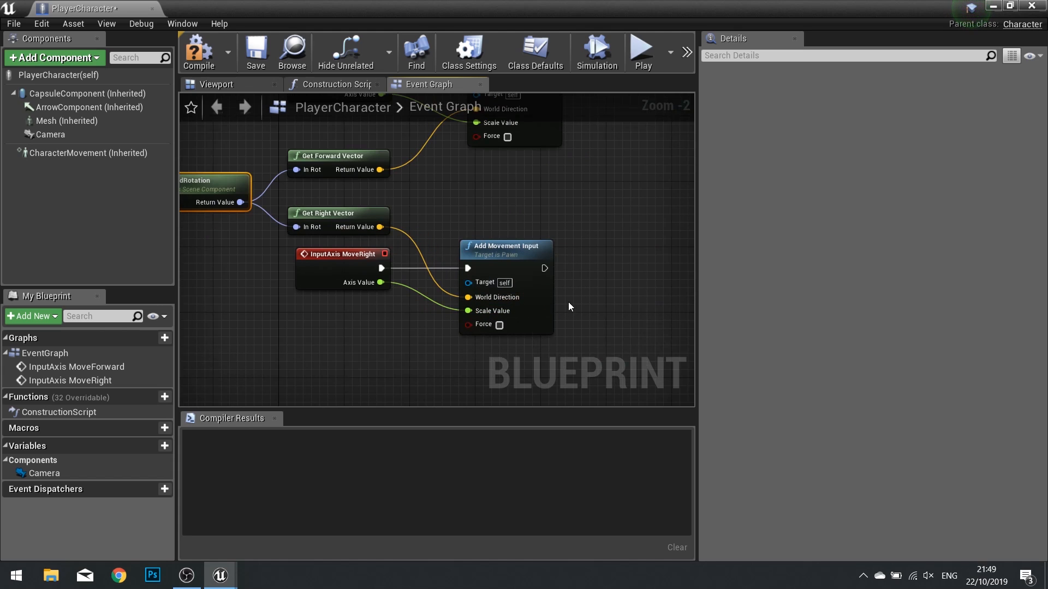
left_click(198, 52)
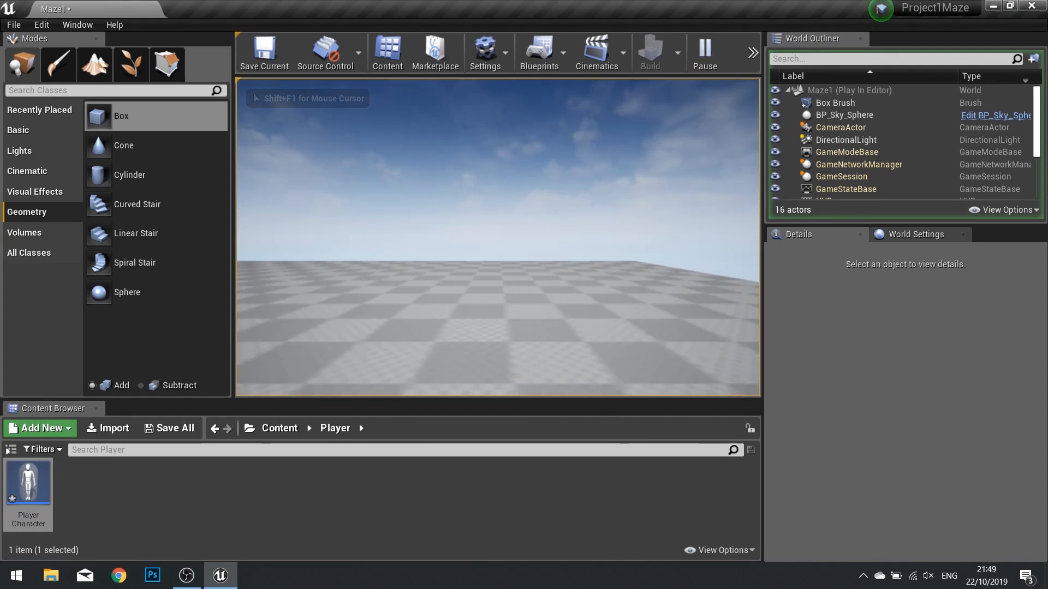
left_click(703, 53)
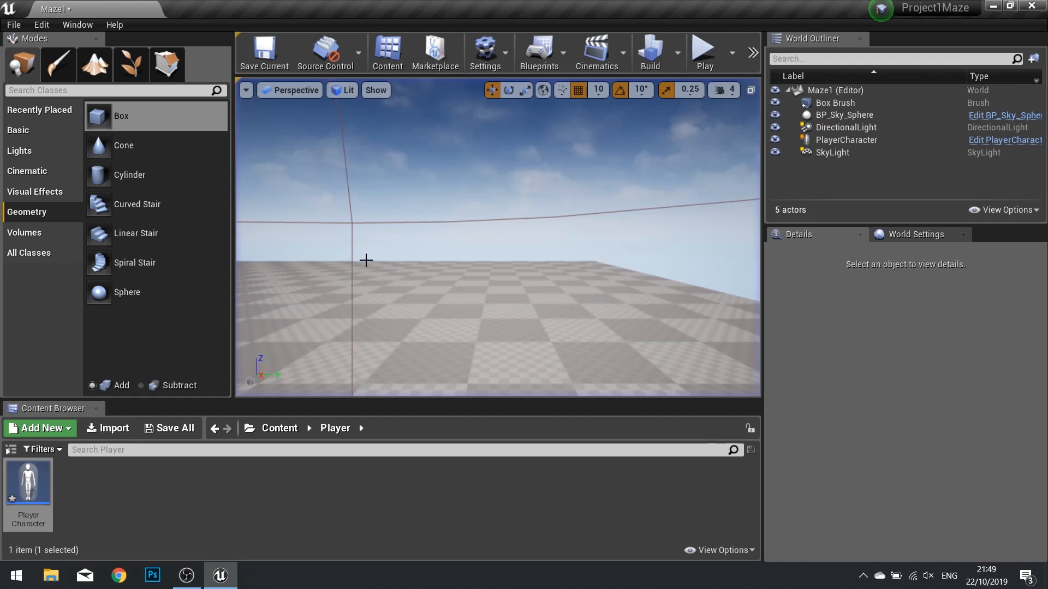
left_click(1004, 140)
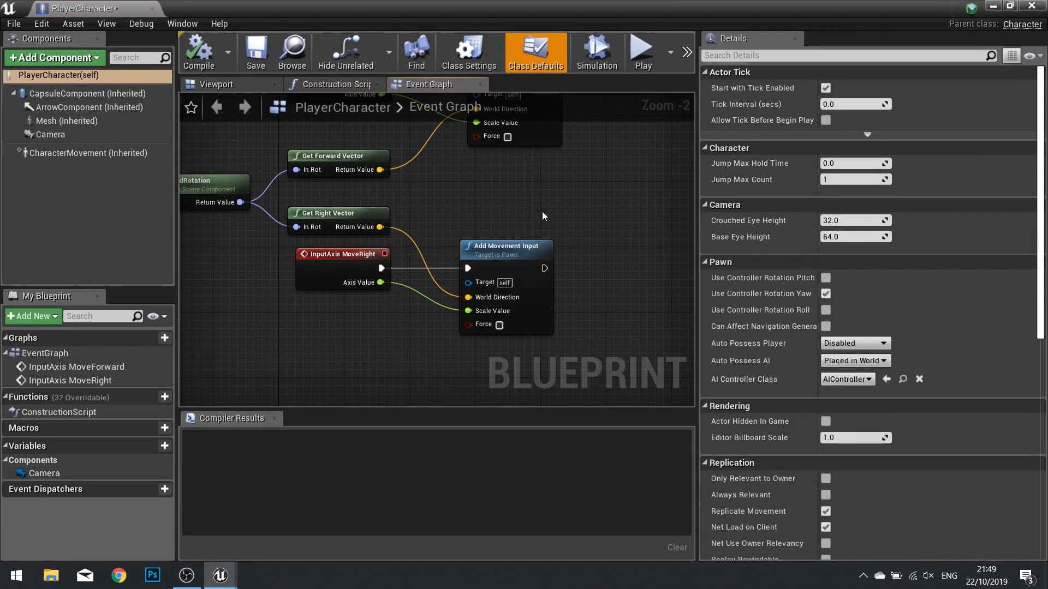
Wire LookUp's Axis Value into Add Controller Pitch Input and add Add Controller Yaw Input for Turn.
scroll("down", 3)
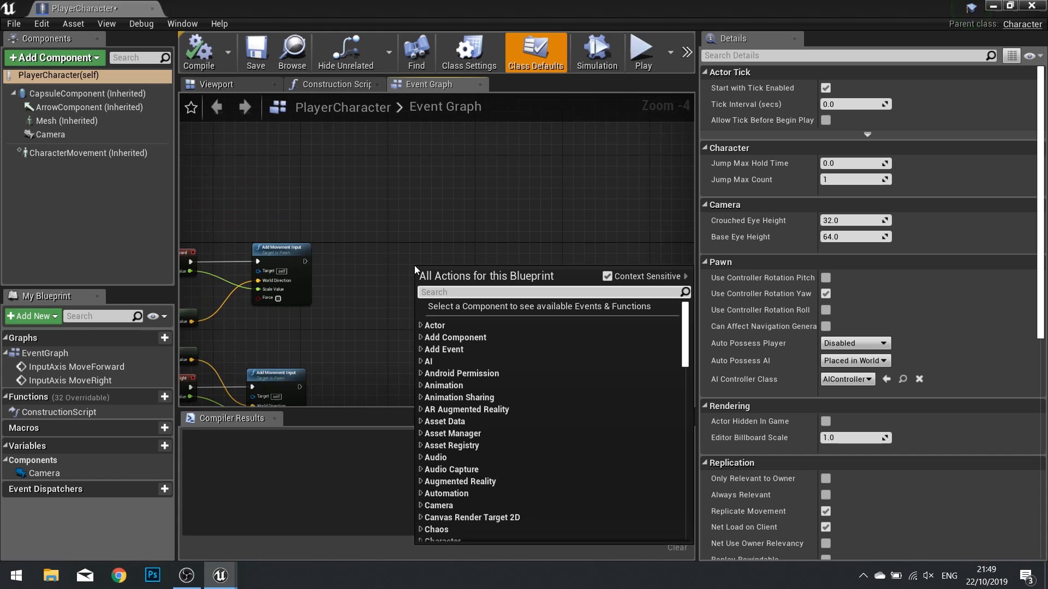
type("look")
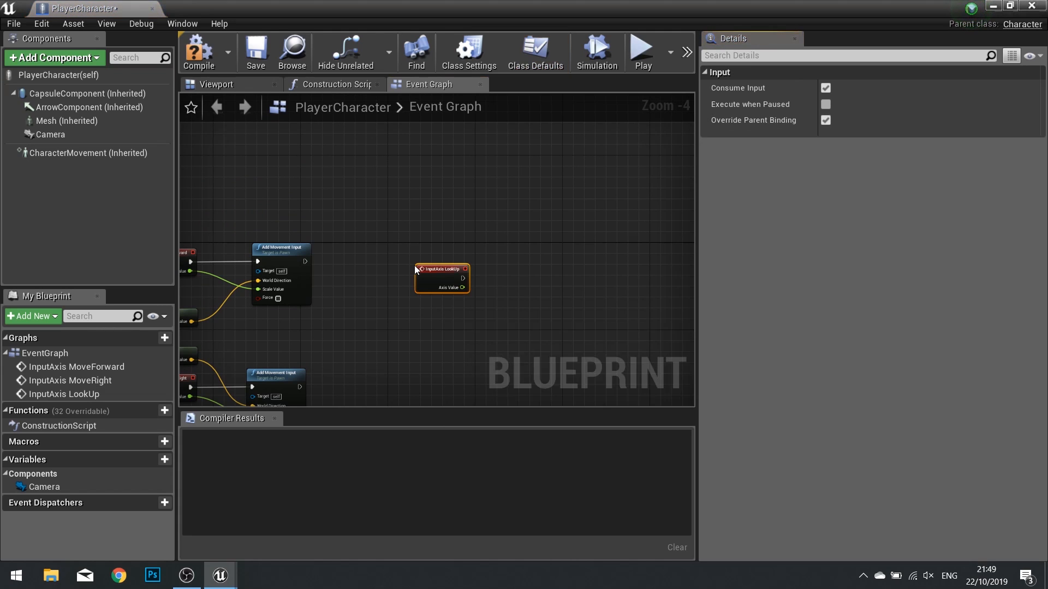
scroll("down", 3)
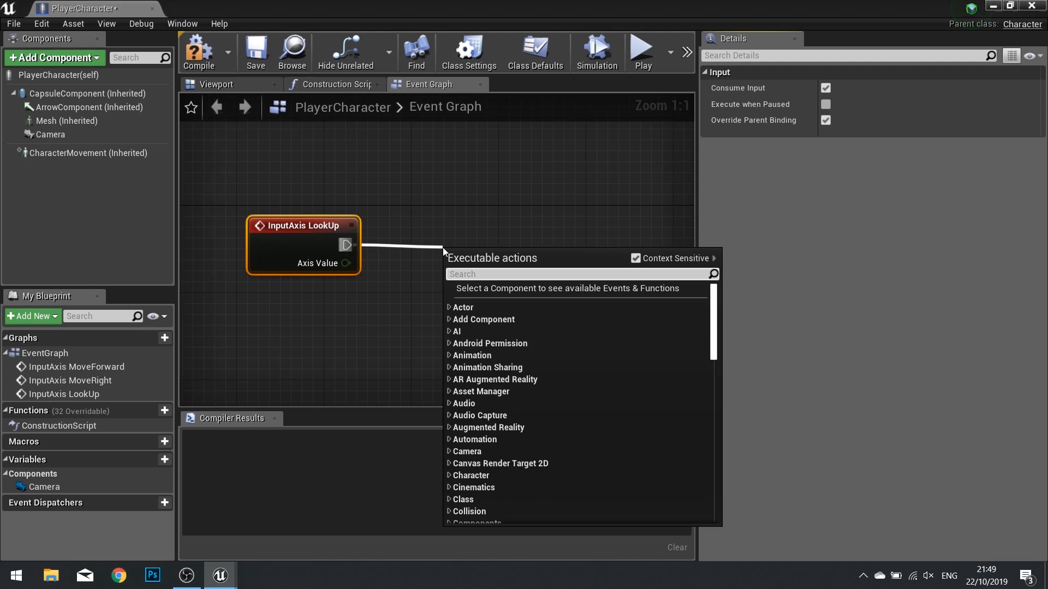
type("add")
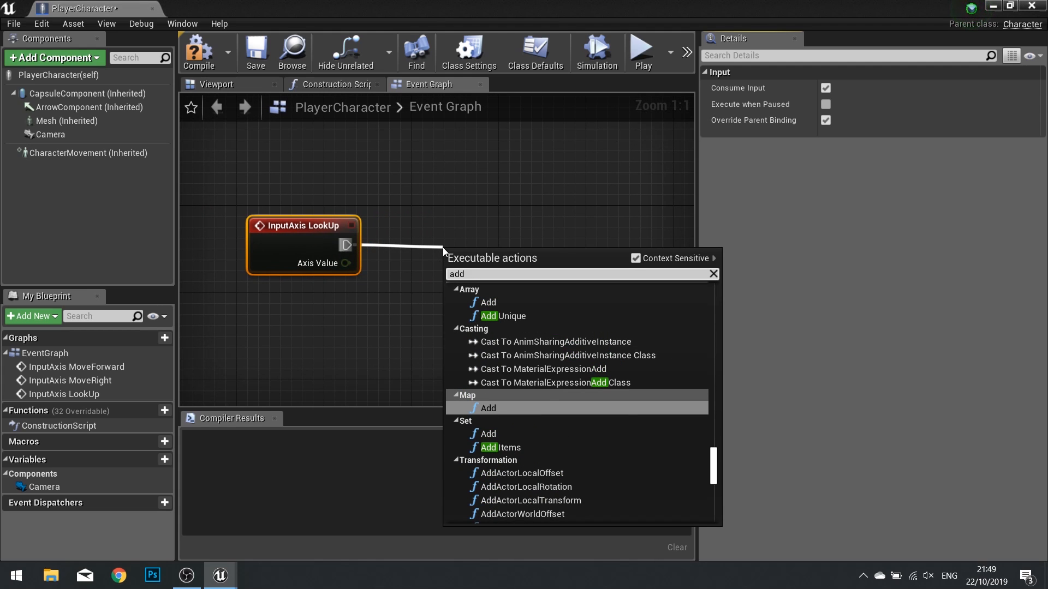
type("pitc")
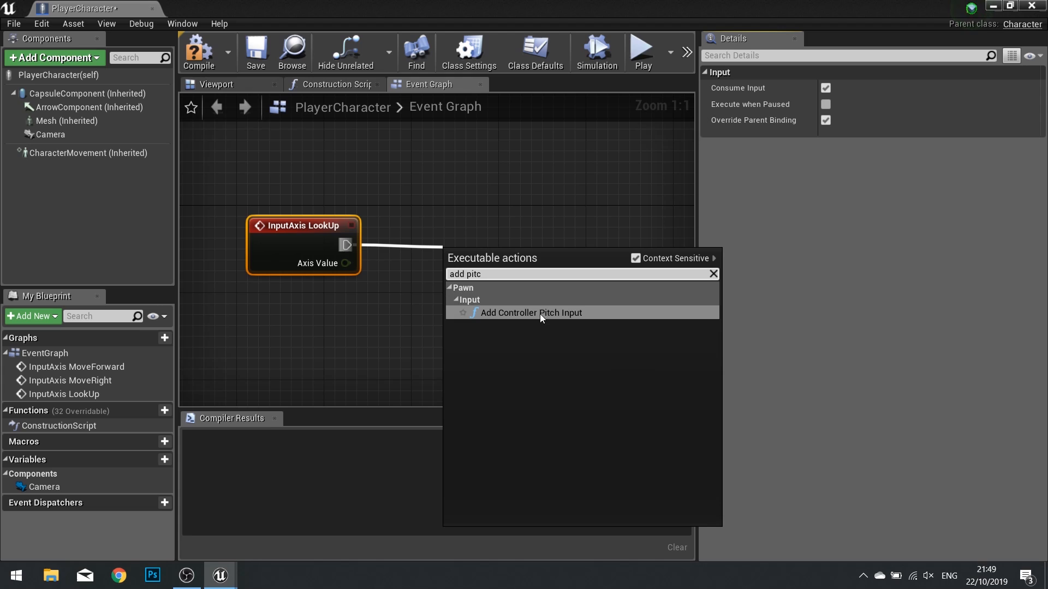
left_click(530, 312)
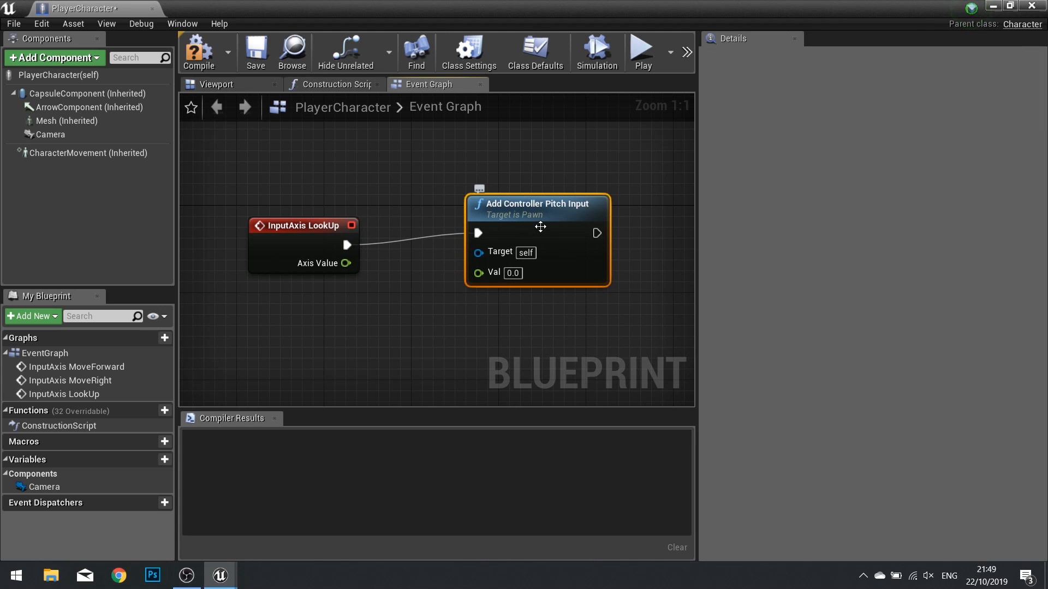
left_click_drag(346, 262, 476, 283)
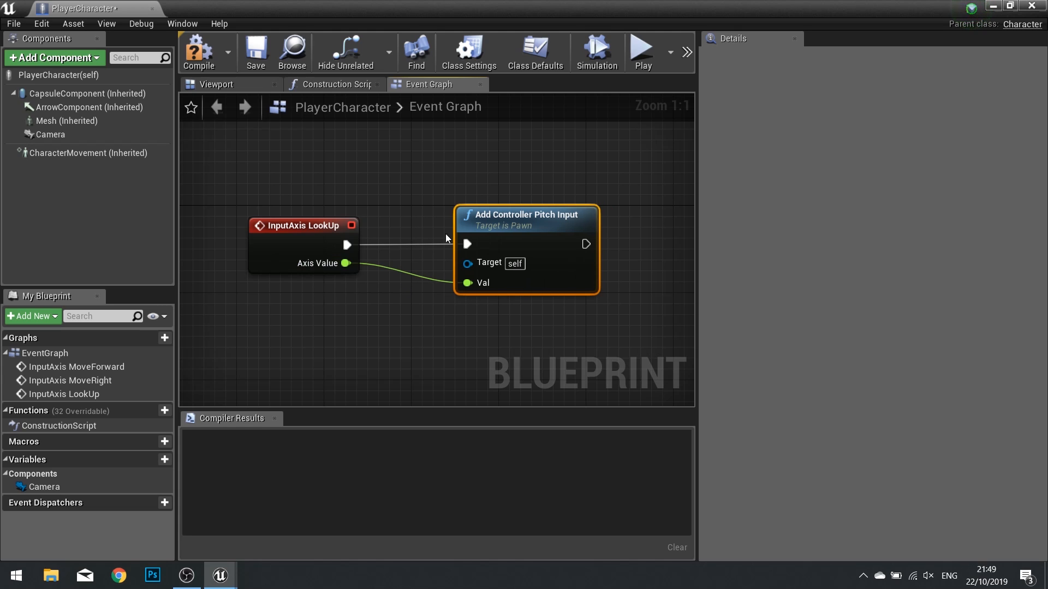
mouse_move(394, 318)
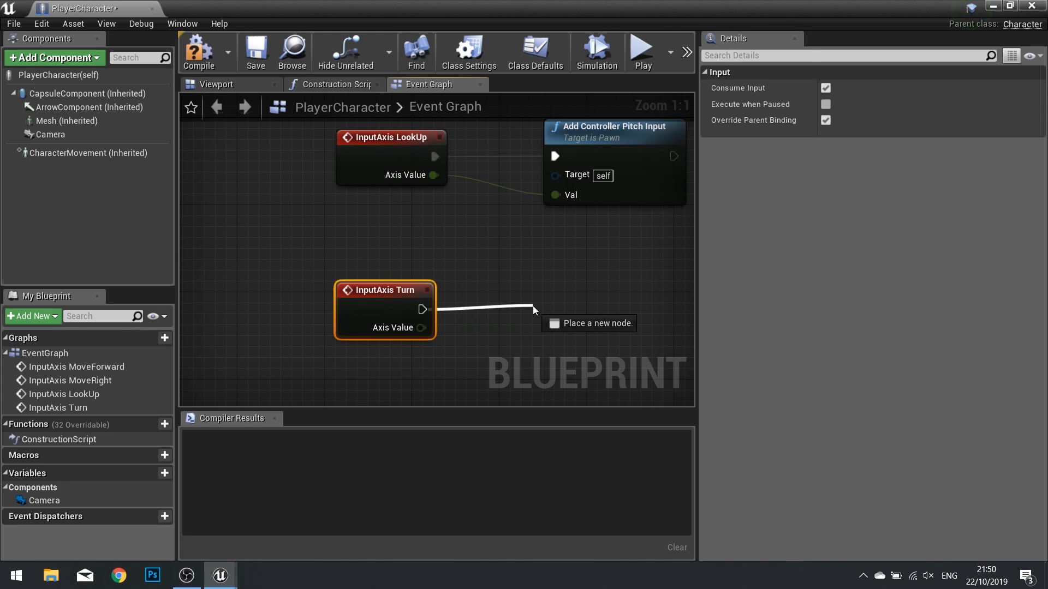
type("add ya")
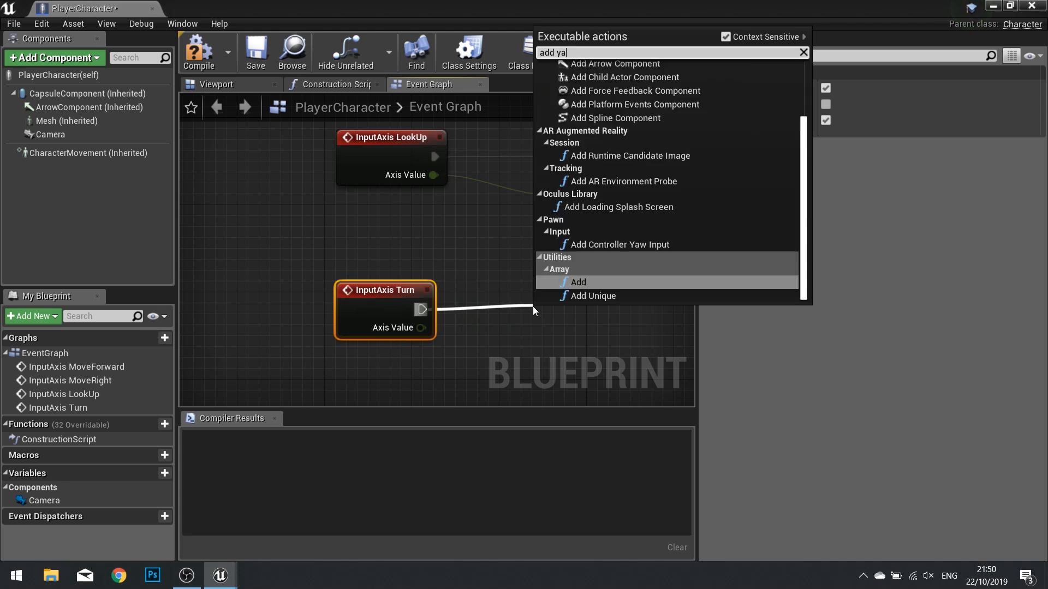
left_click(618, 244)
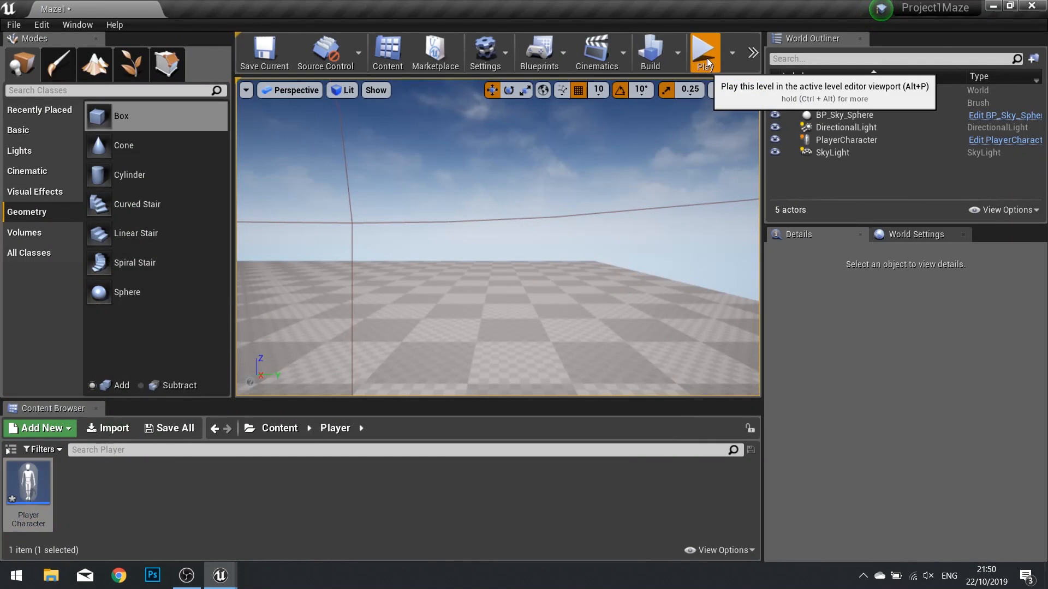
Play-test the level, then reopen the PlayerCharacter blueprint.
left_click(704, 51)
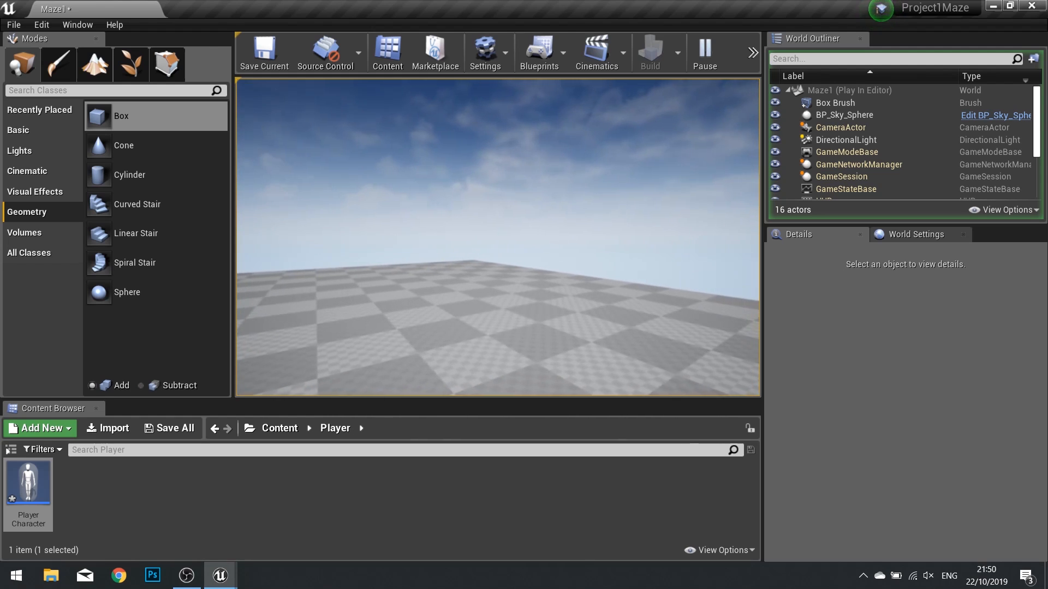
double_click(28, 481)
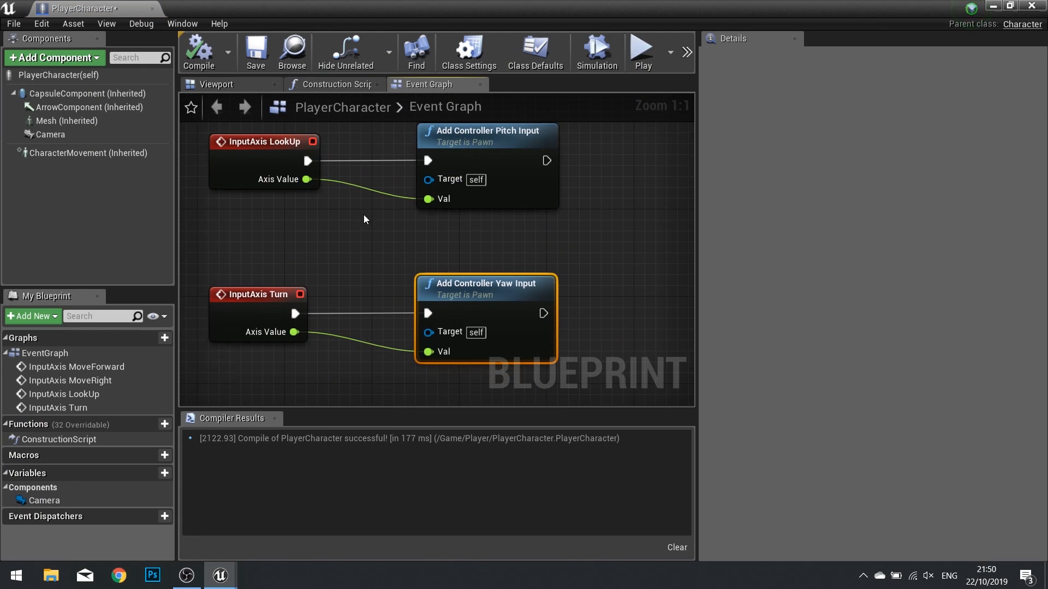
Enable Use Pawn Control Rotation on the PlayerCharacter Camera and recompile the blueprint.
left_click(264, 141)
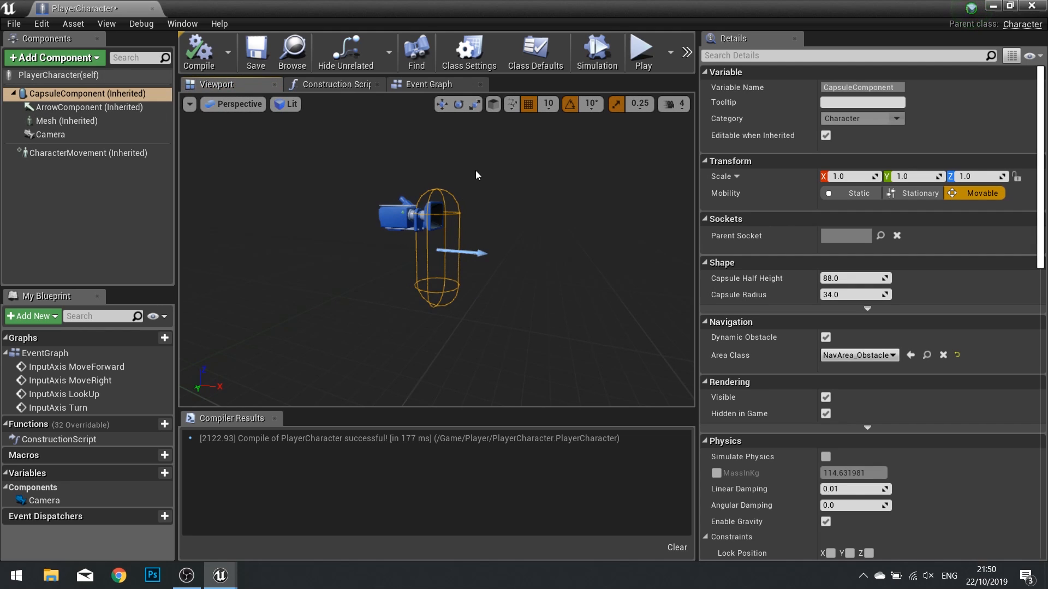
mouse_move(466, 197)
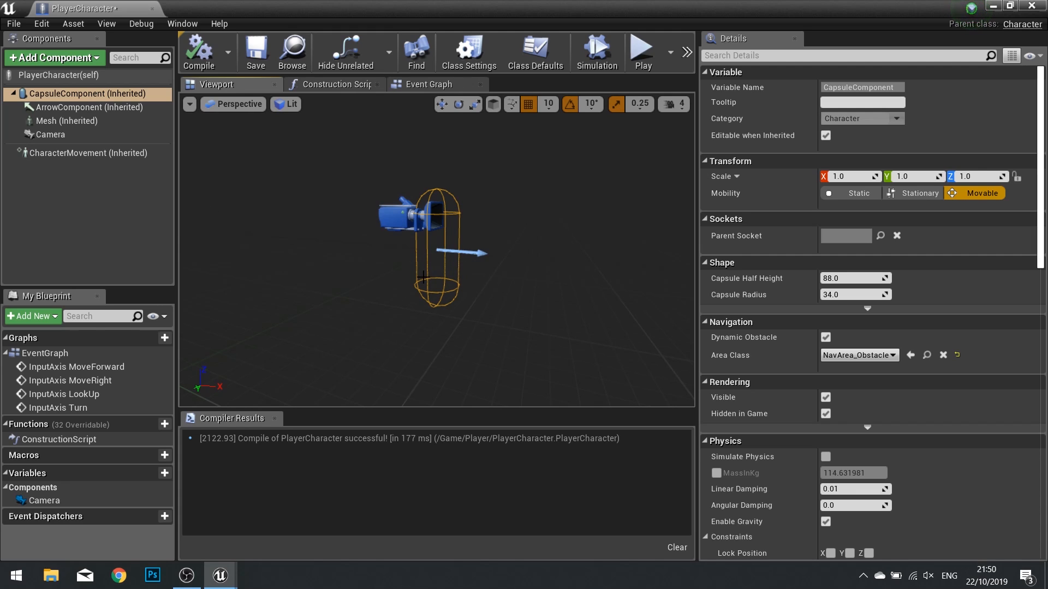
left_click(50, 134)
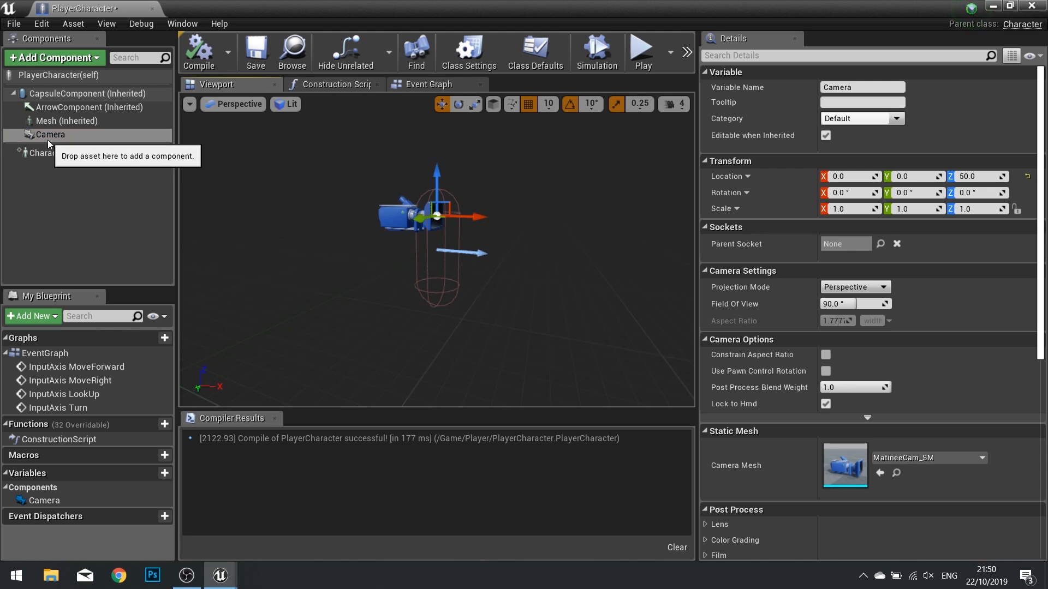
left_click(50, 135)
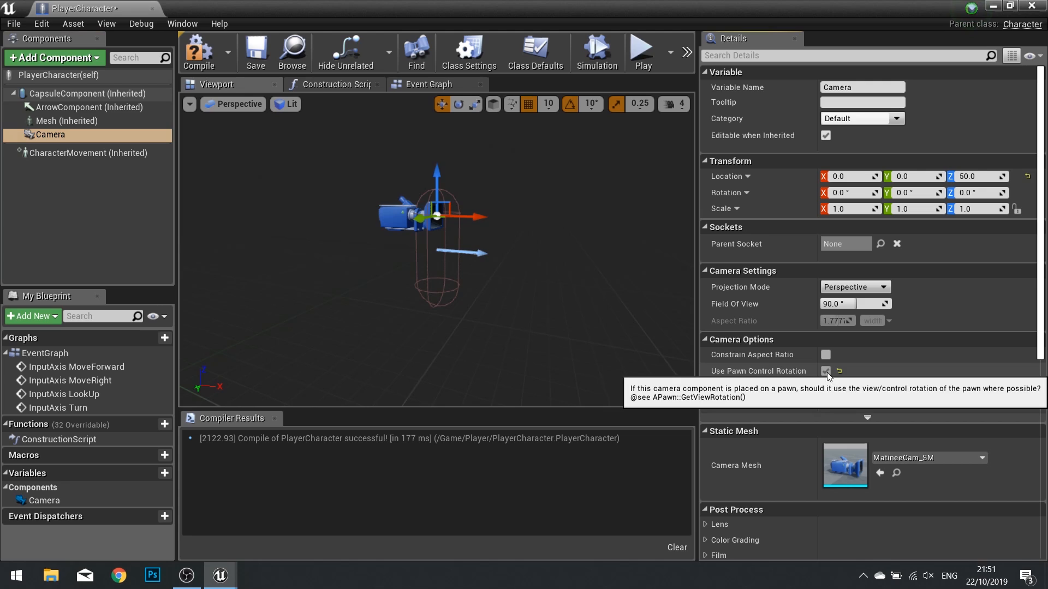
left_click(825, 371)
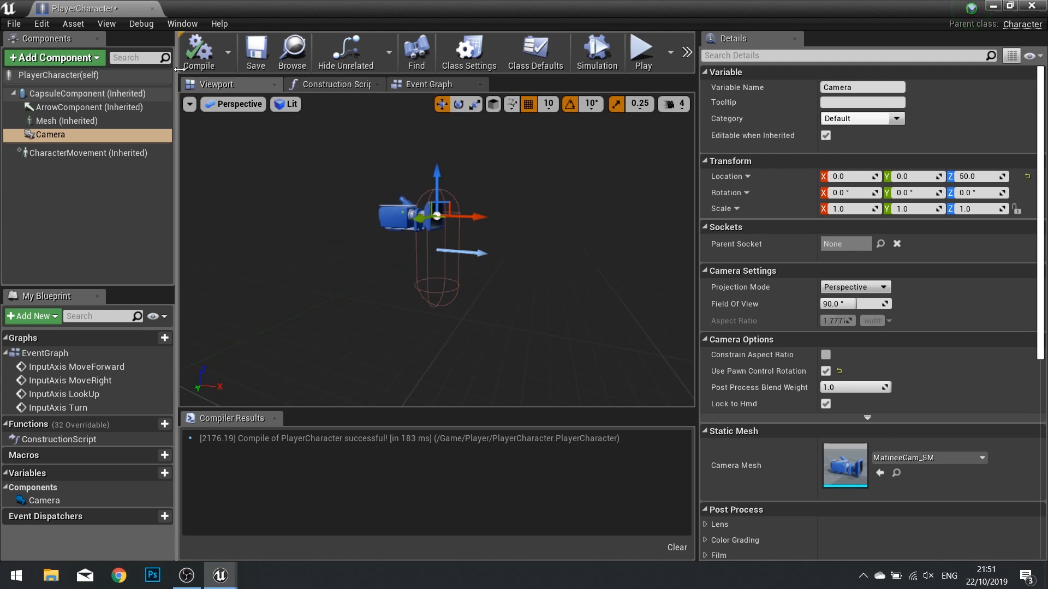
mouse_move(199, 53)
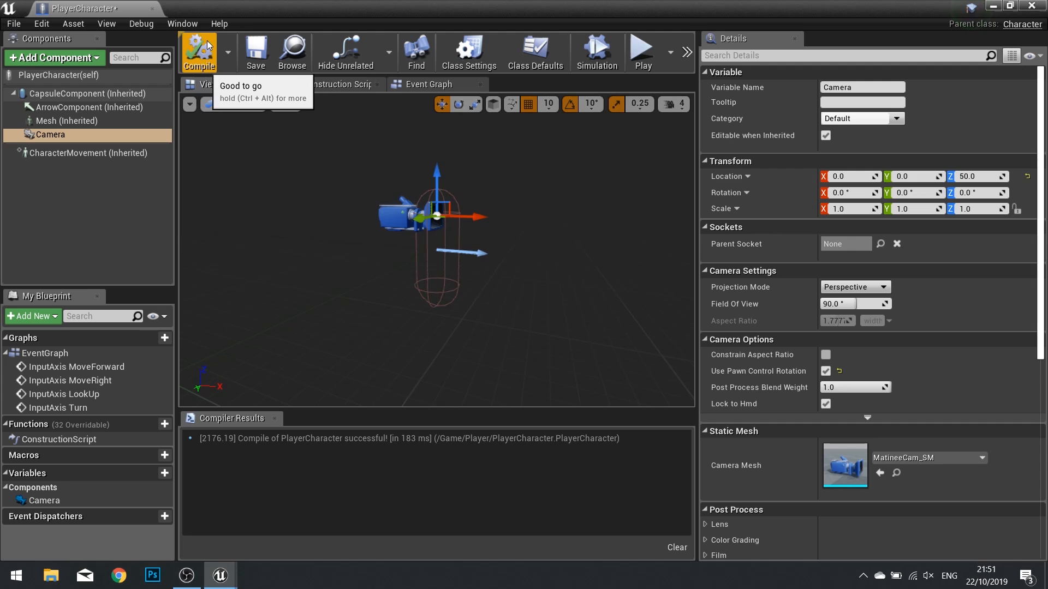
left_click(428, 84)
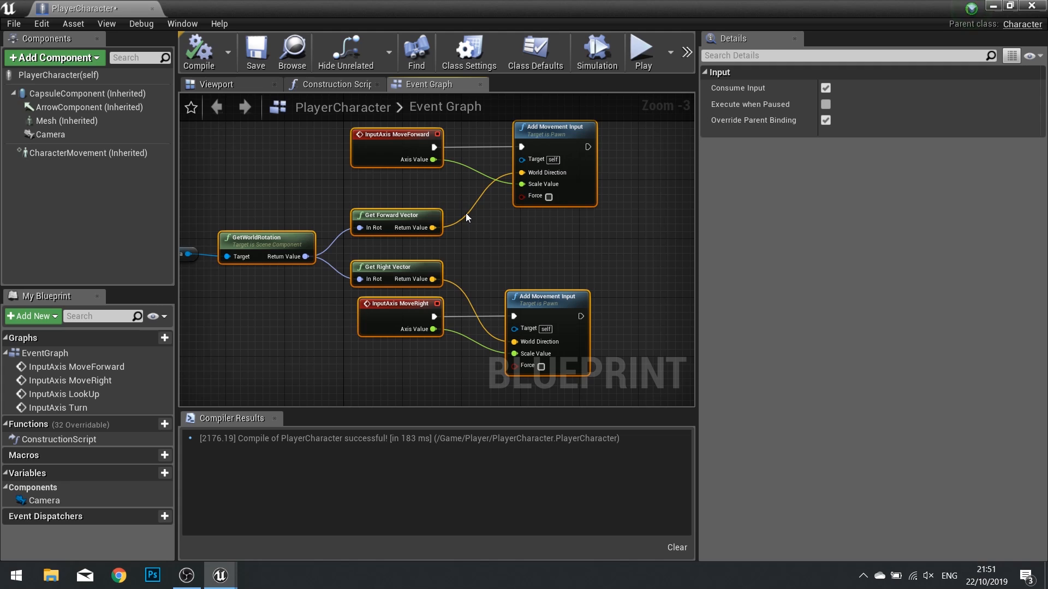
mouse_move(199, 52)
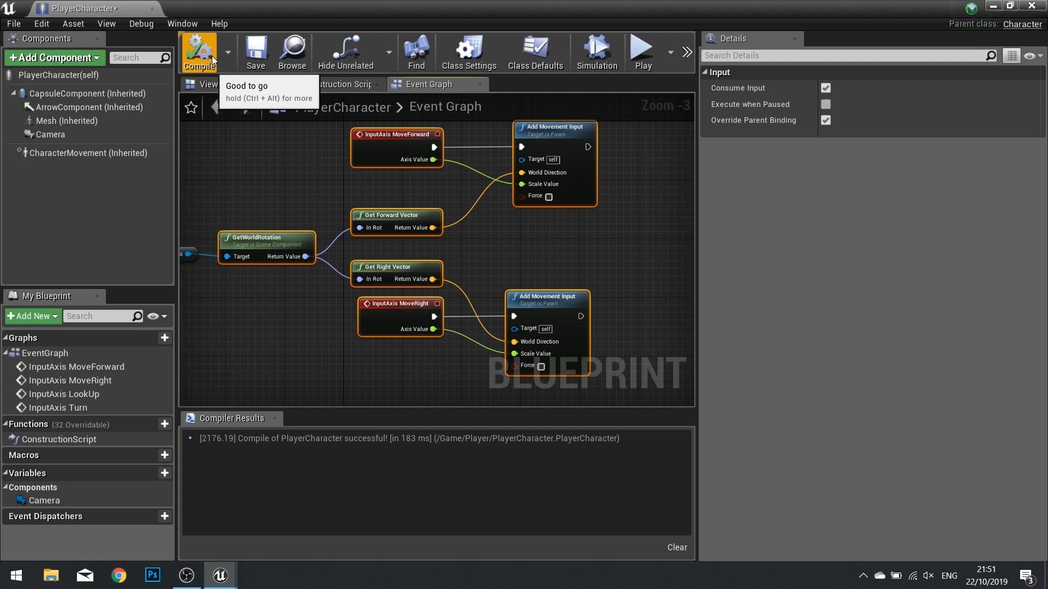
mouse_move(532, 204)
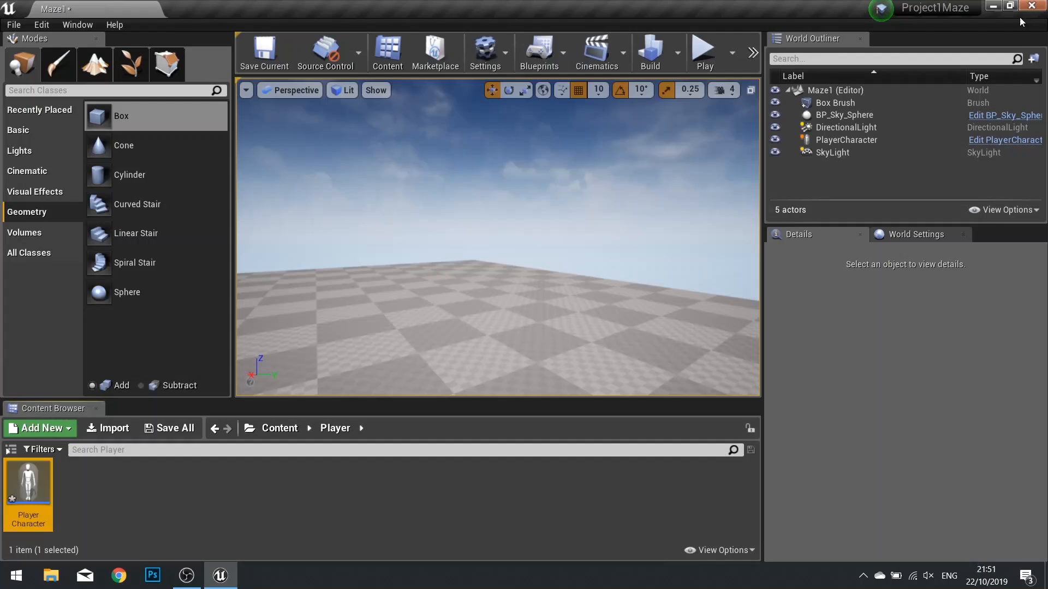
Show the Project Browser with a Blank Blueprint project named Project1Maze.
left_click(703, 48)
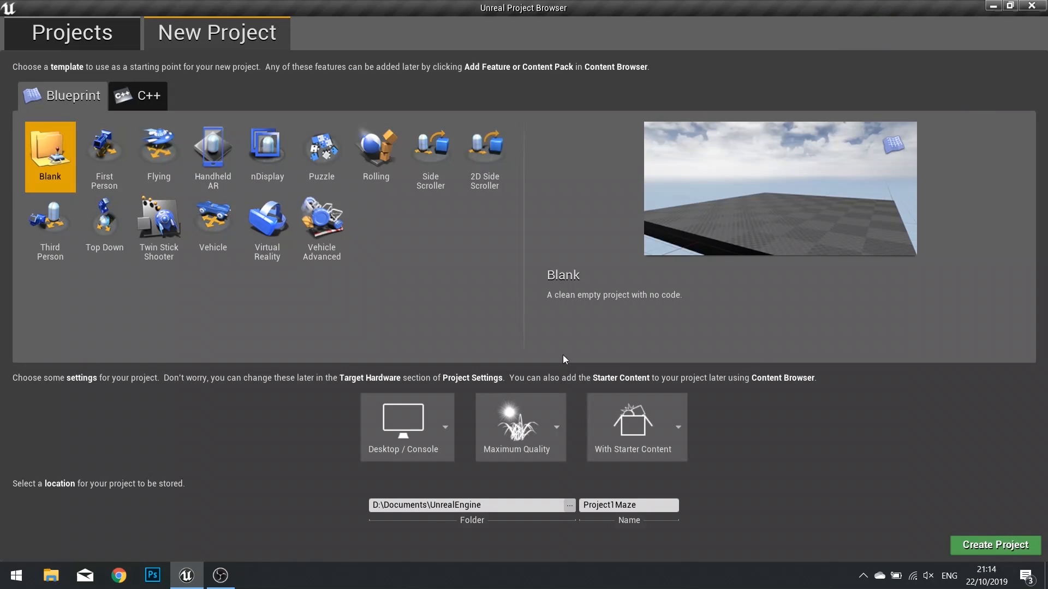
Set Game Default Map to Maze1, then return to PlayerCharacter's MoveForward Event Graph.
left_click(993, 545)
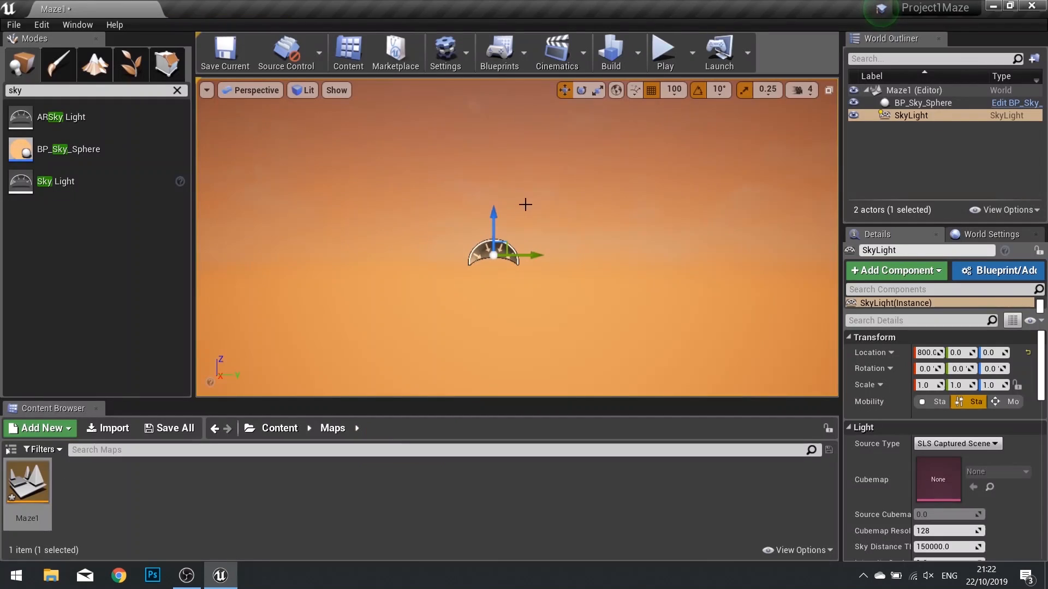
mouse_move(296, 164)
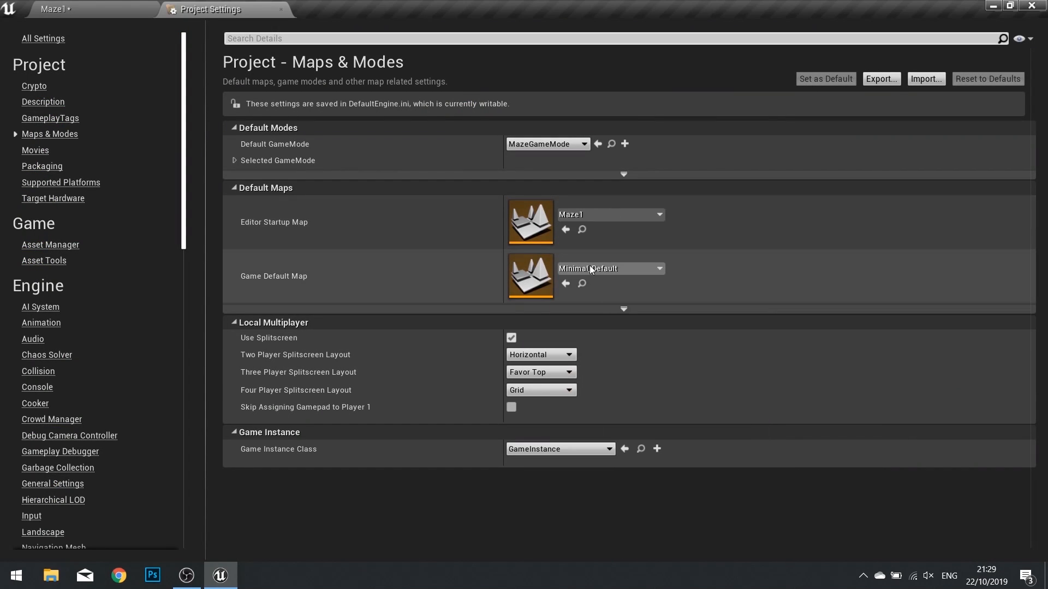
left_click(607, 267)
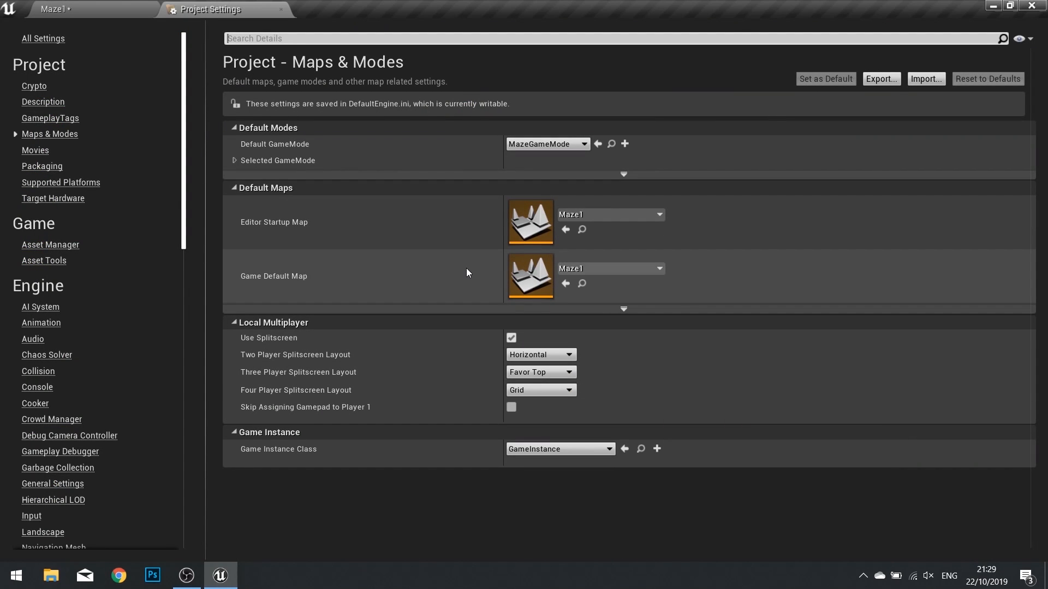
left_click(530, 276)
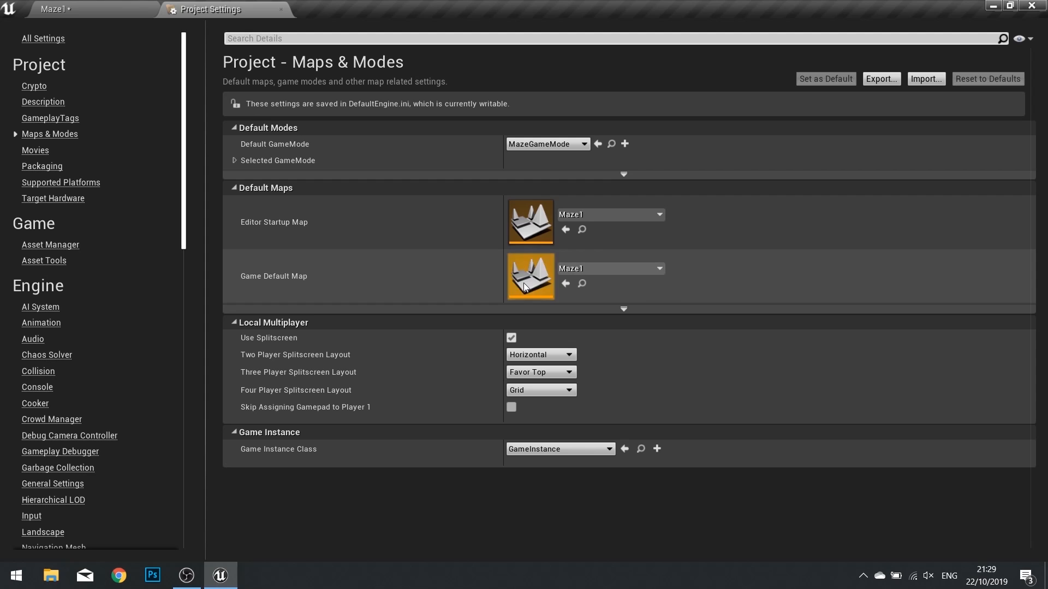
left_click(90, 8)
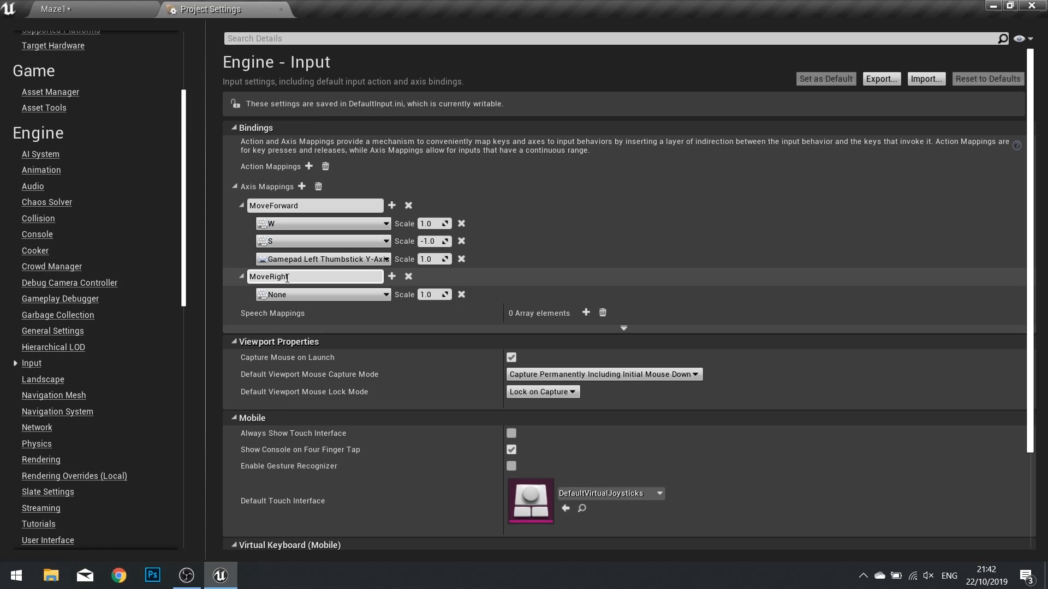
left_click(86, 9)
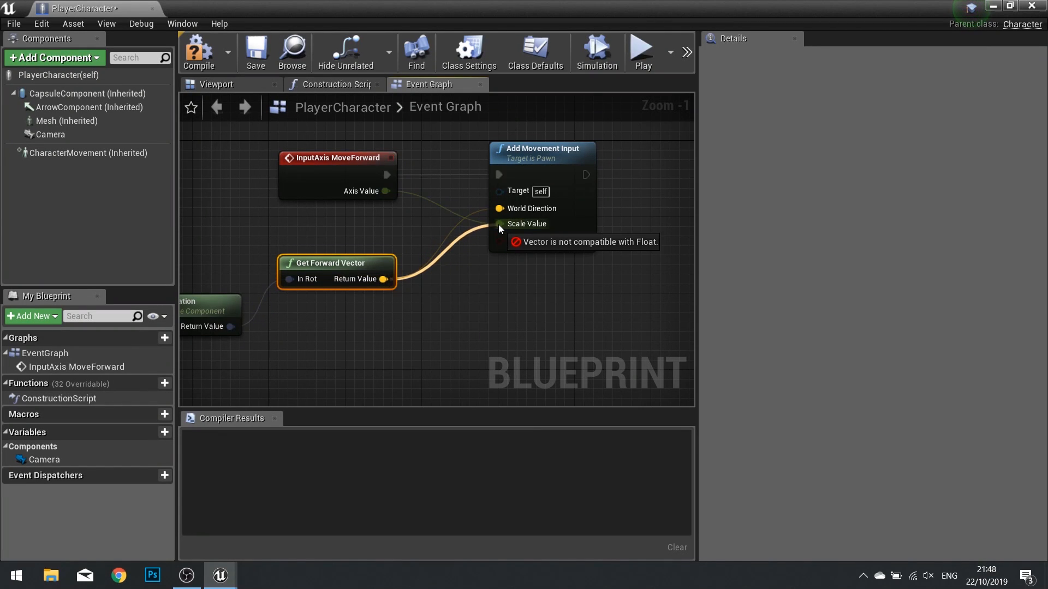